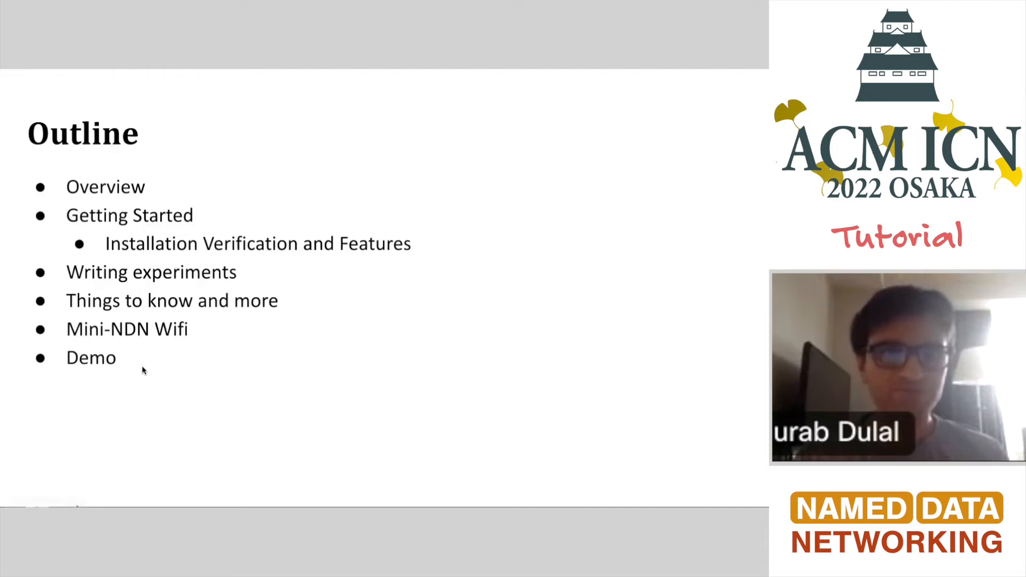
- Advance the slideshow from the Outline slide to the Overview slide
{"action": "key", "text": "Right"}
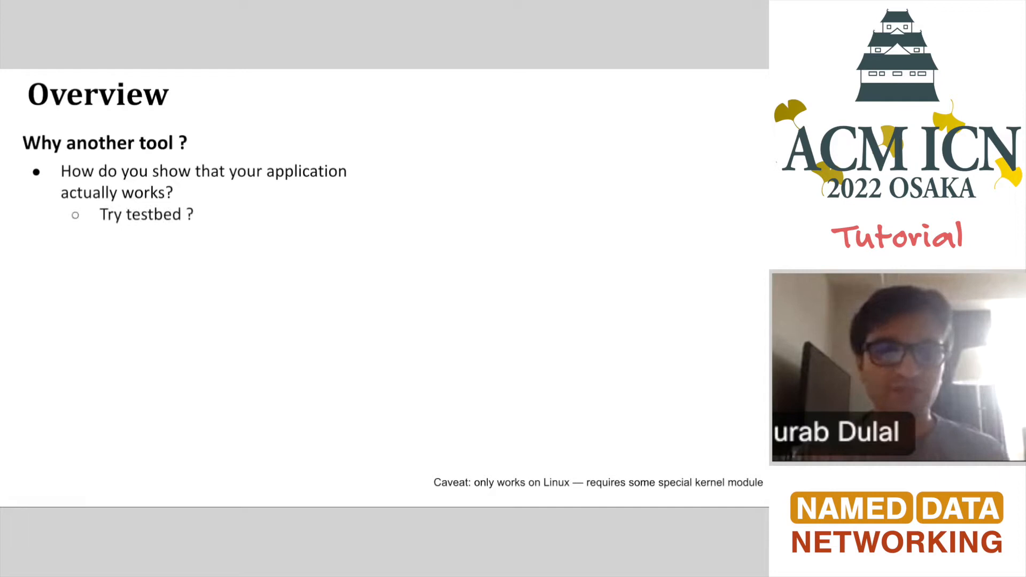
- Advance the slideshow toward the Current Status slide with the GPL 3.0 note
{"action": "key", "text": "Right"}
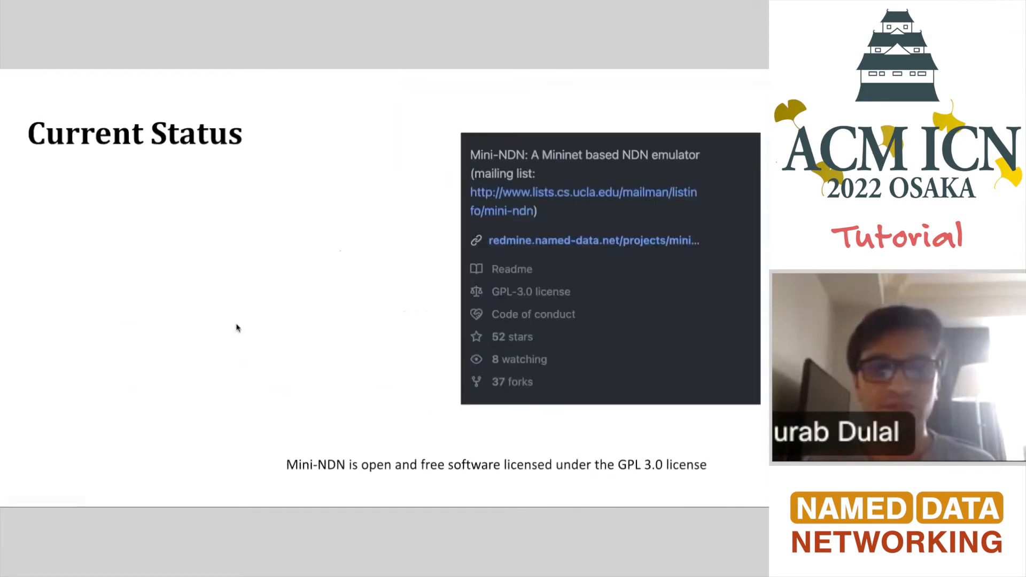
- Reveal the Current Status bullets and advance to the Installation (Option A) slide
{"action": "key", "text": "right"}
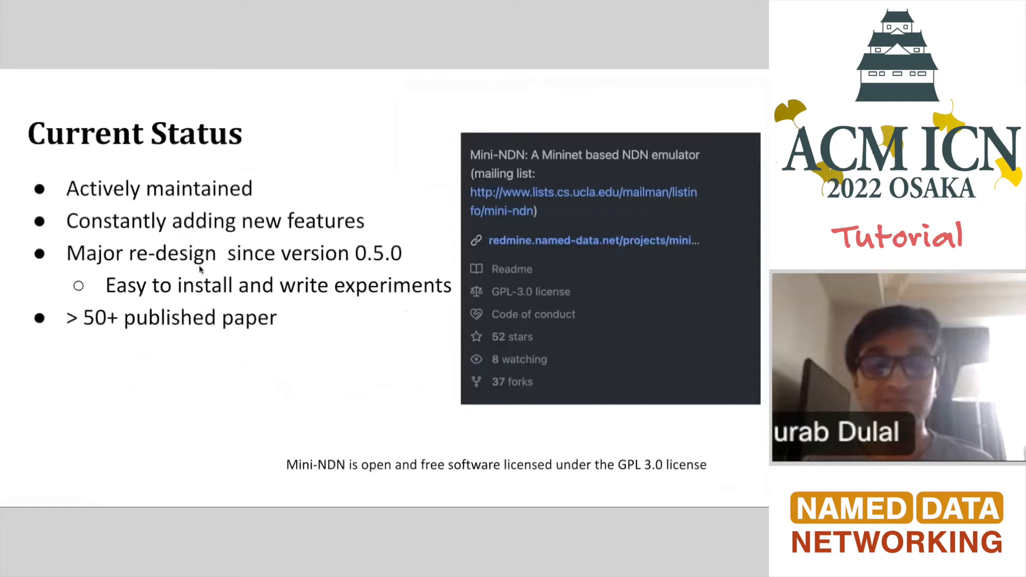
{"action": "mouse_move", "coordinate": [293, 273]}
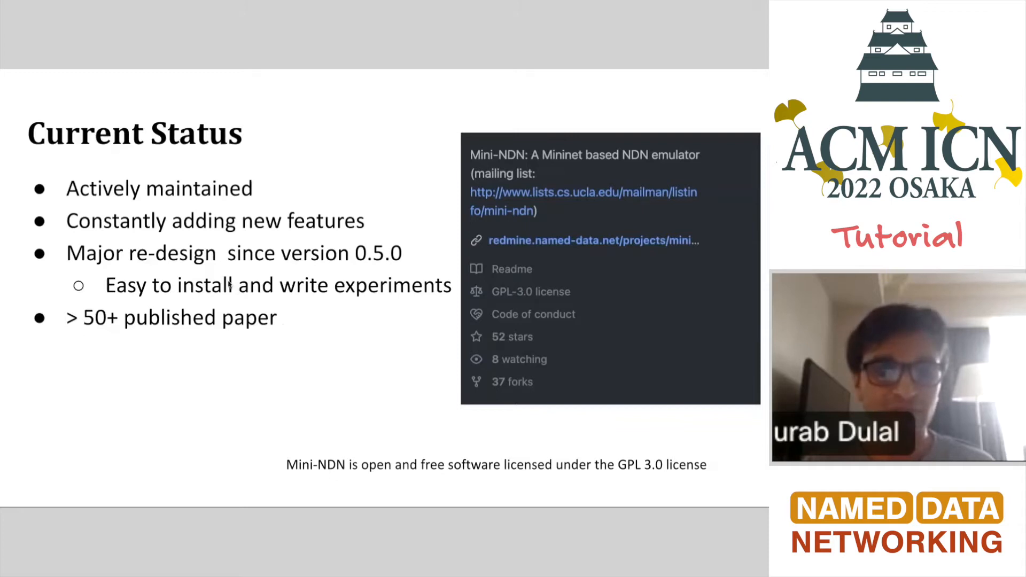
{"action": "mouse_move", "coordinate": [229, 346]}
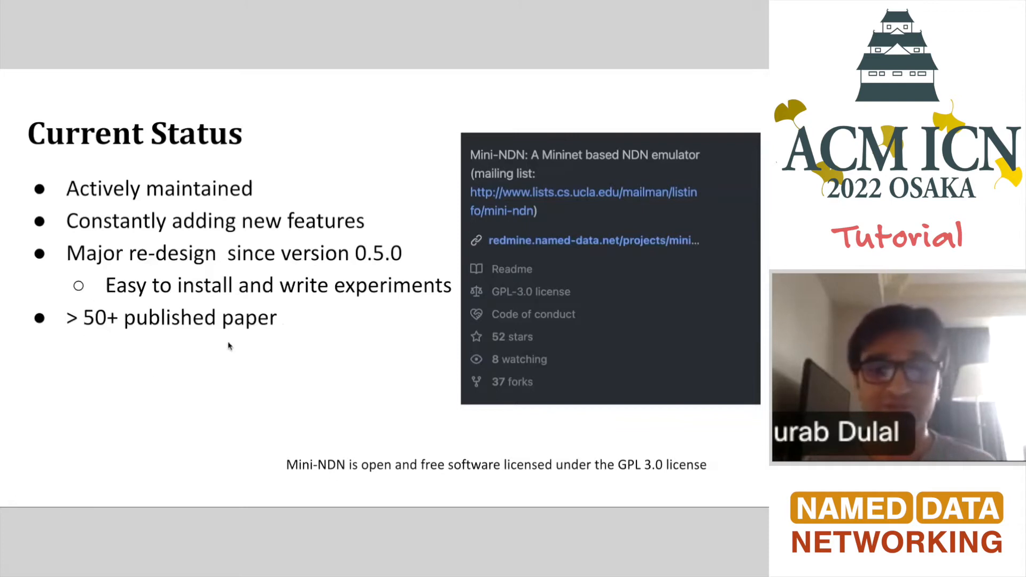
{"action": "mouse_move", "coordinate": [162, 349]}
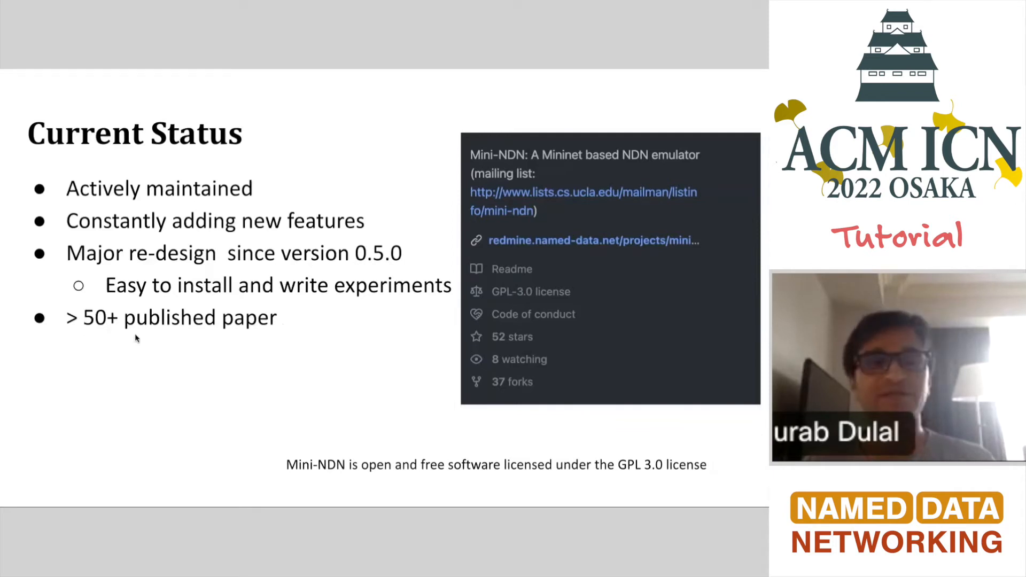
{"action": "mouse_move", "coordinate": [421, 489]}
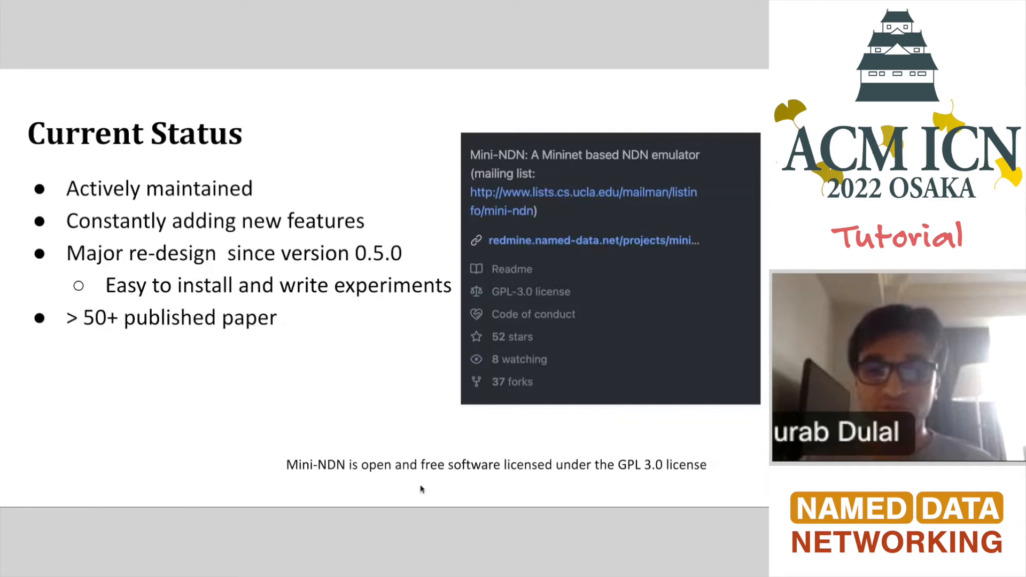
{"action": "mouse_move", "coordinate": [485, 280]}
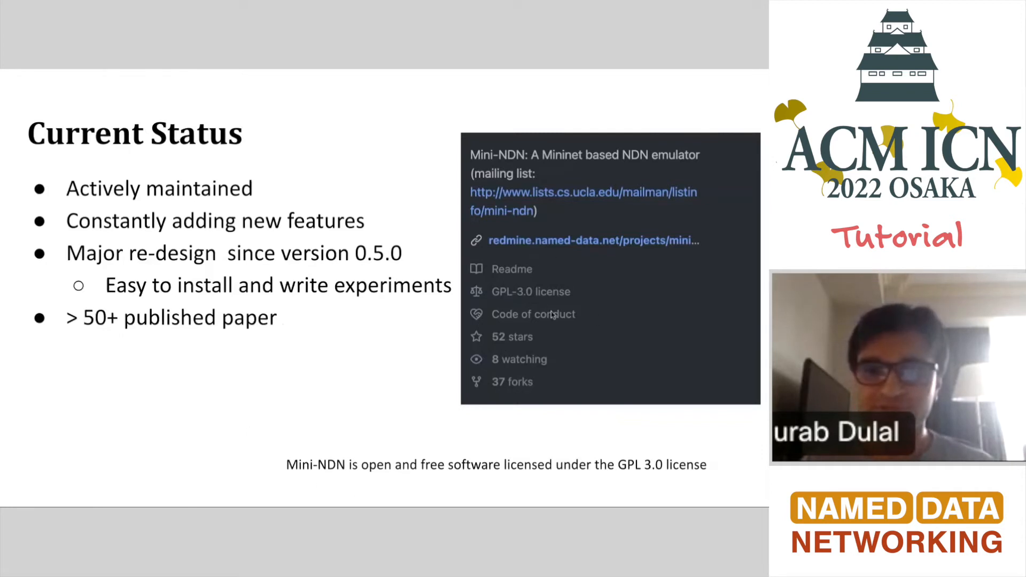
{"action": "mouse_move", "coordinate": [340, 309]}
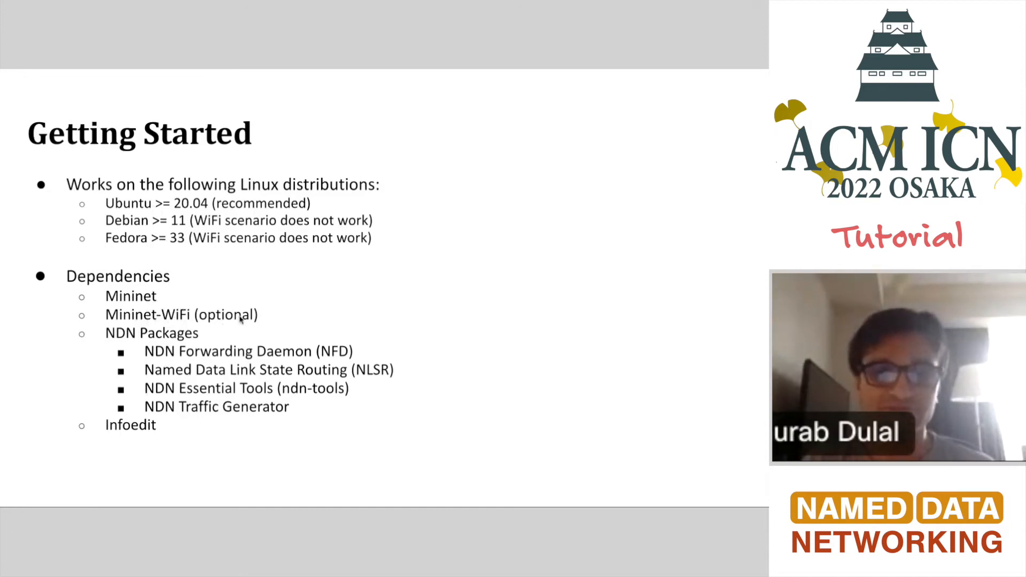
{"action": "key", "text": "Right"}
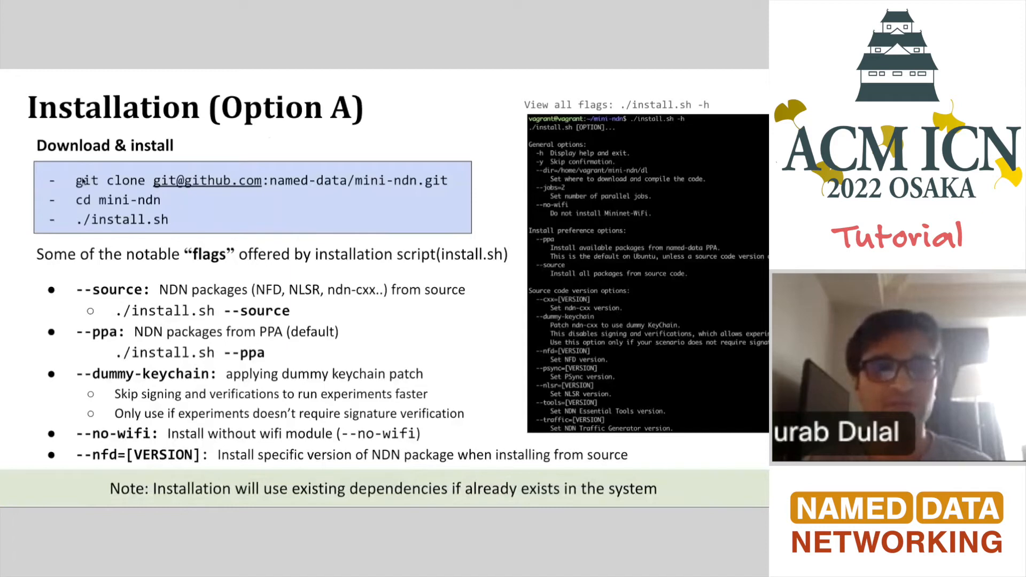
{"action": "mouse_move", "coordinate": [103, 213]}
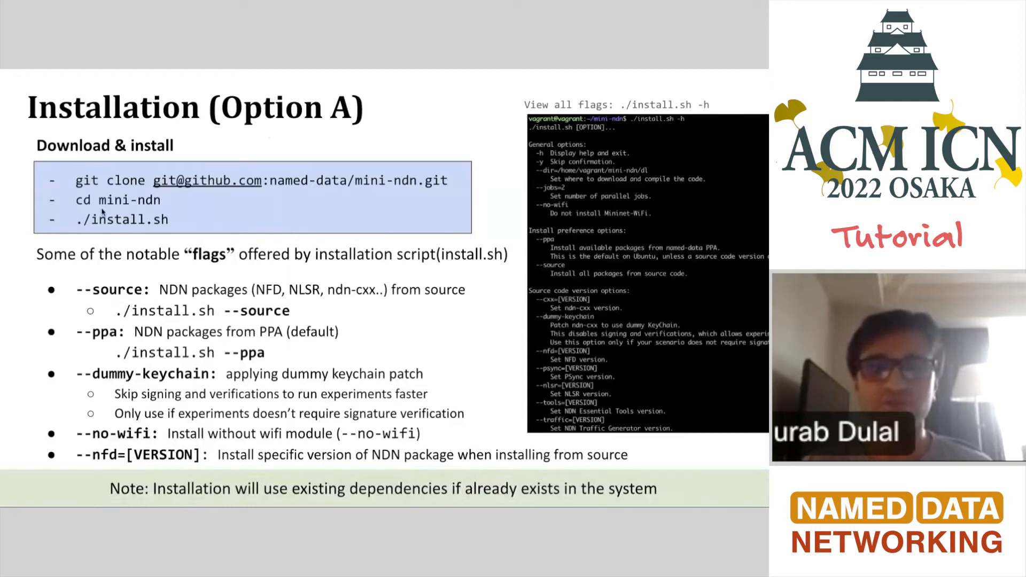
{"action": "mouse_move", "coordinate": [182, 237]}
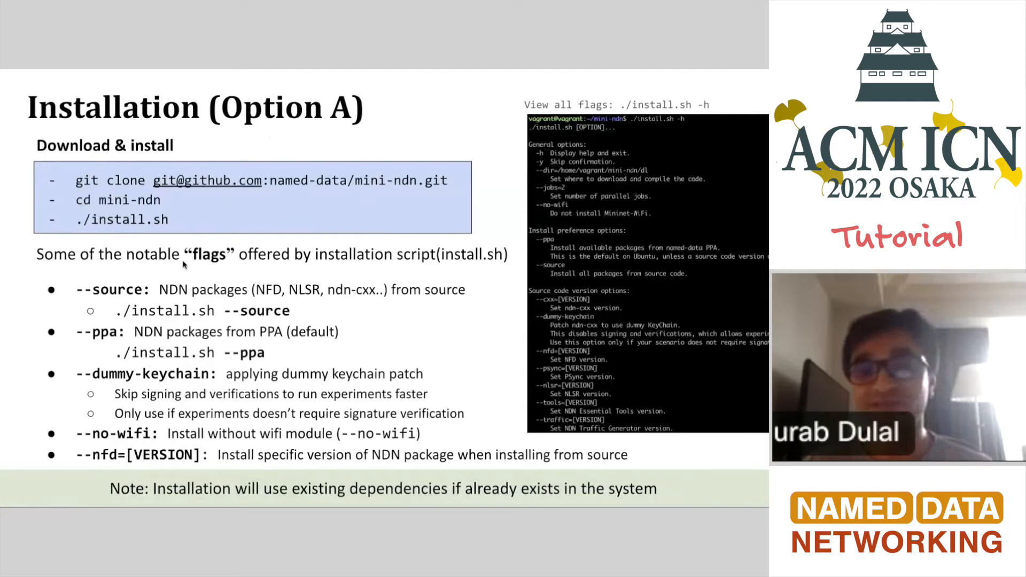
{"action": "mouse_move", "coordinate": [276, 267]}
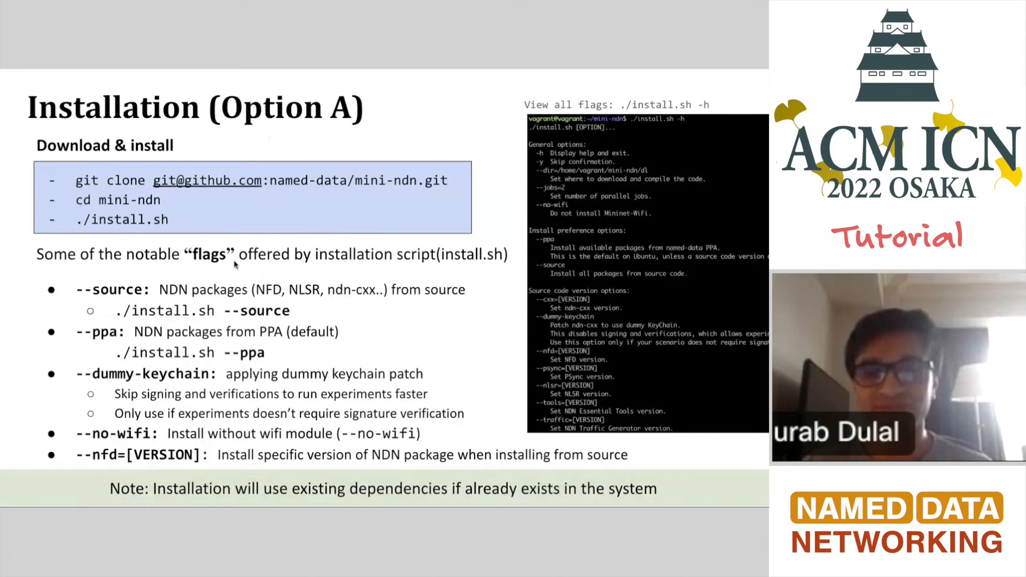
{"action": "mouse_move", "coordinate": [169, 383]}
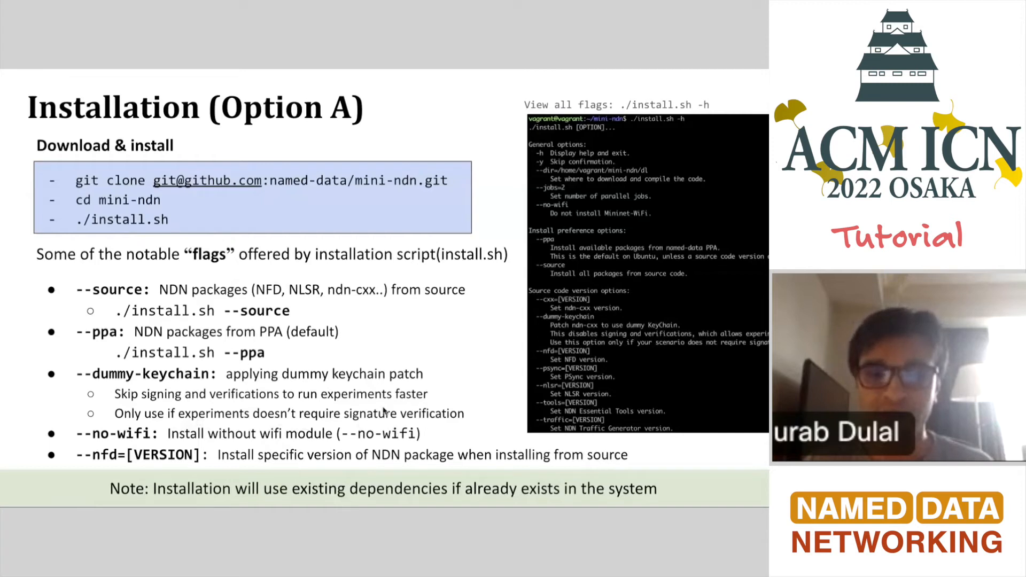
{"action": "mouse_move", "coordinate": [279, 424]}
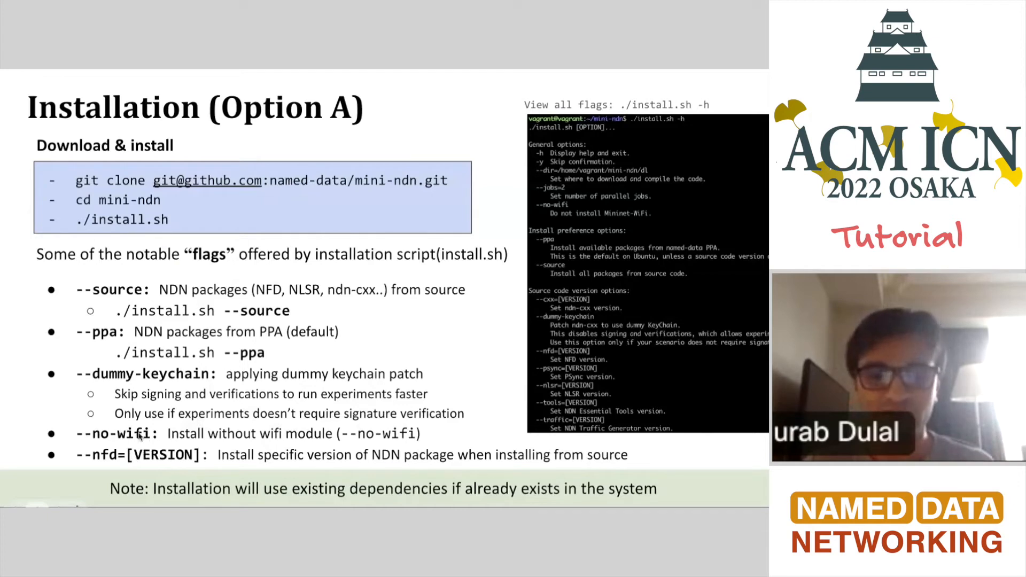
{"action": "mouse_move", "coordinate": [111, 471]}
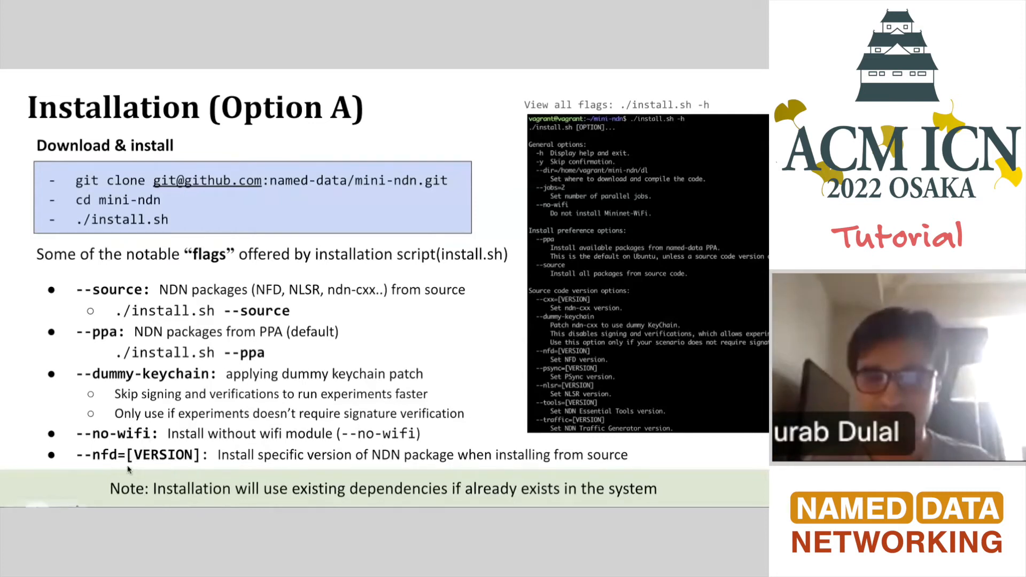
{"action": "mouse_move", "coordinate": [522, 358]}
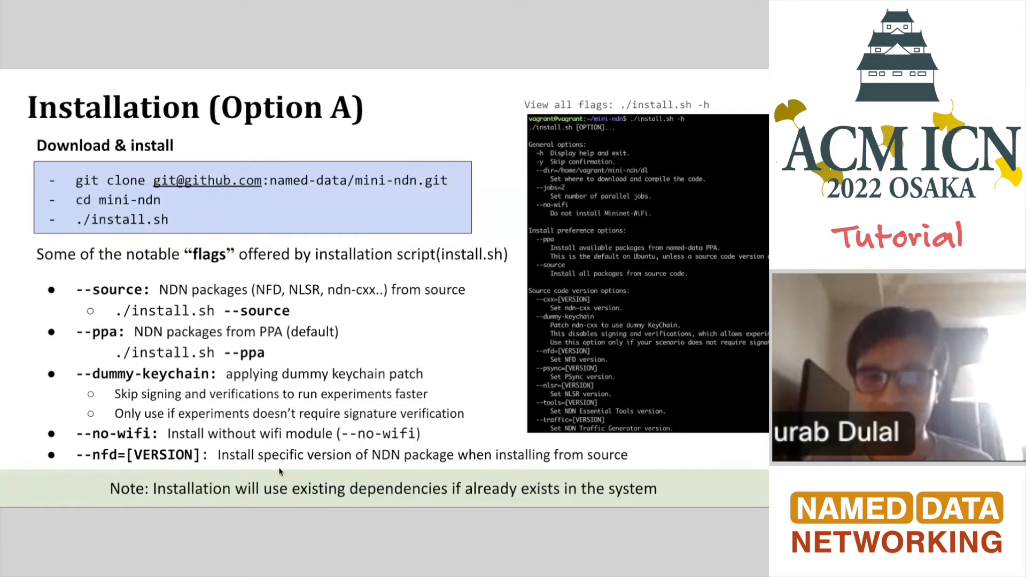
{"action": "mouse_move", "coordinate": [317, 435]}
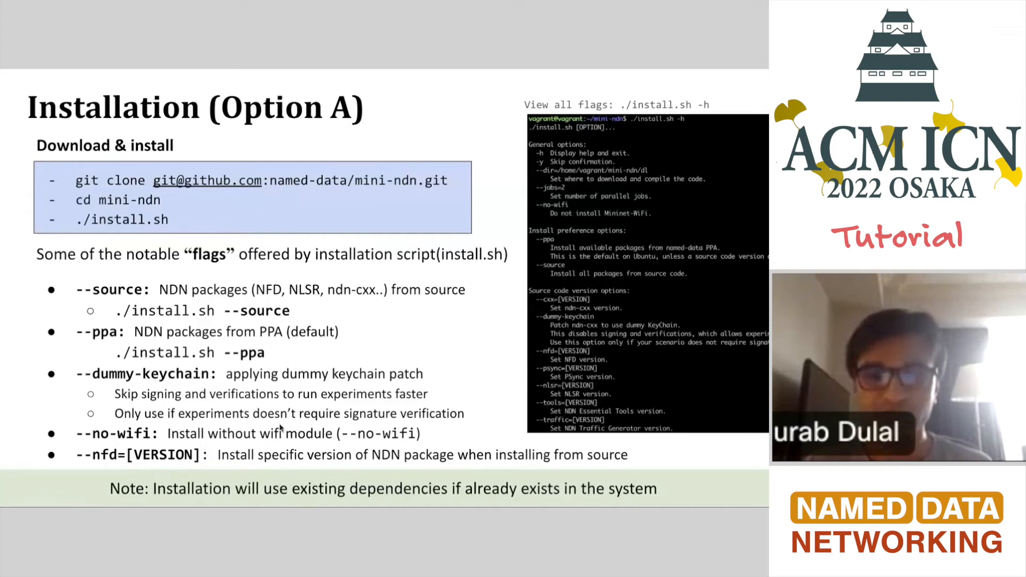
- Advance to the Installation (Option B) slide with the Docker commands
{"action": "key", "text": "Right"}
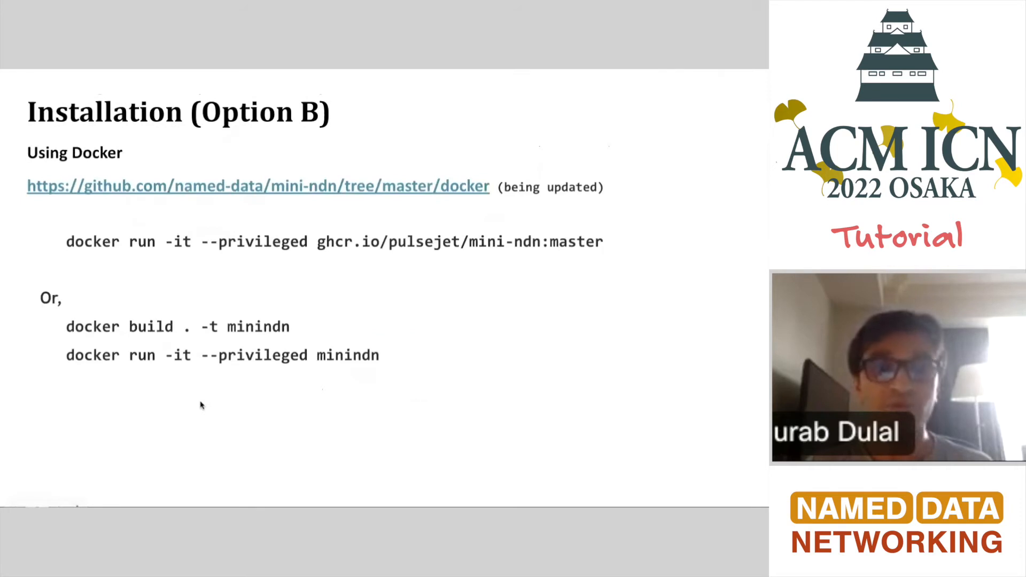
{"action": "mouse_move", "coordinate": [112, 167]}
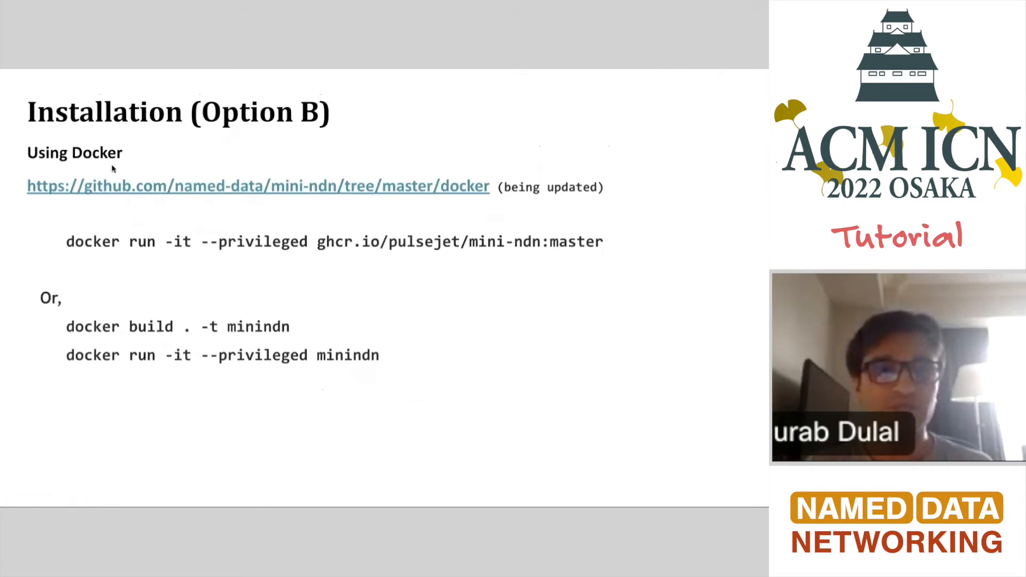
- Advance to the Verification slide showing the Mini-NDN launch commands
{"action": "key", "text": "Right"}
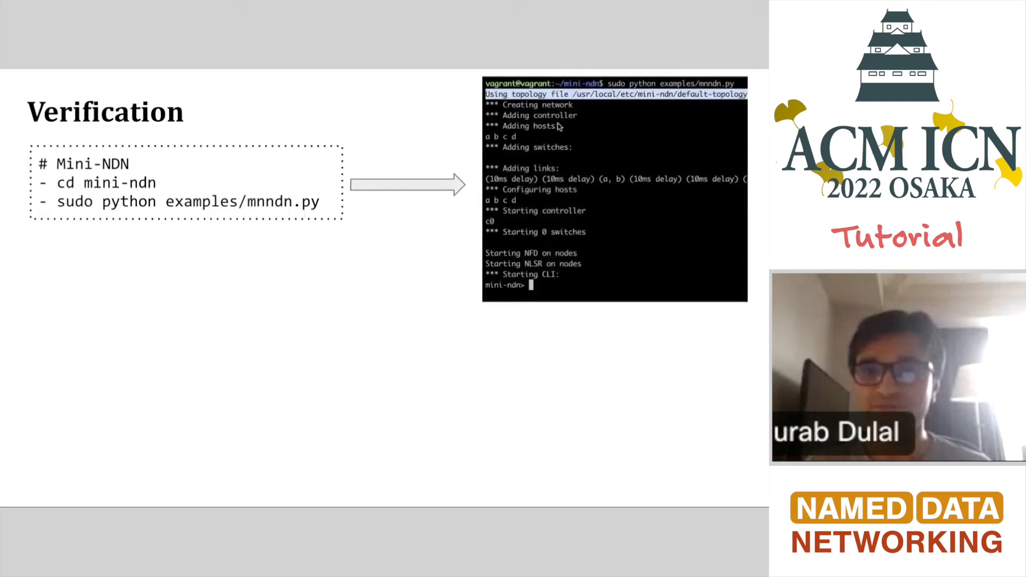
{"action": "mouse_move", "coordinate": [531, 116]}
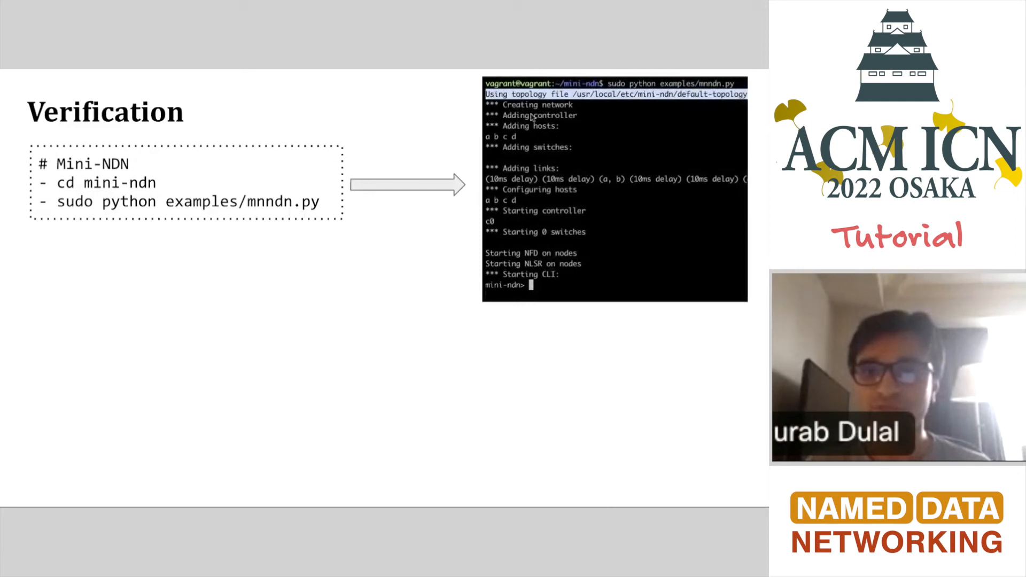
{"action": "mouse_move", "coordinate": [538, 113]}
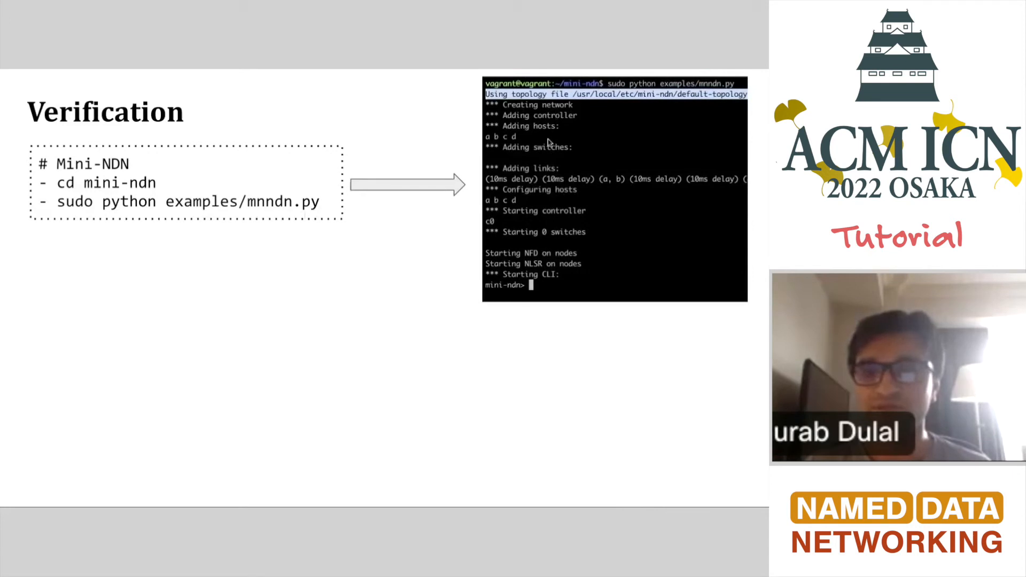
{"action": "mouse_move", "coordinate": [506, 297]}
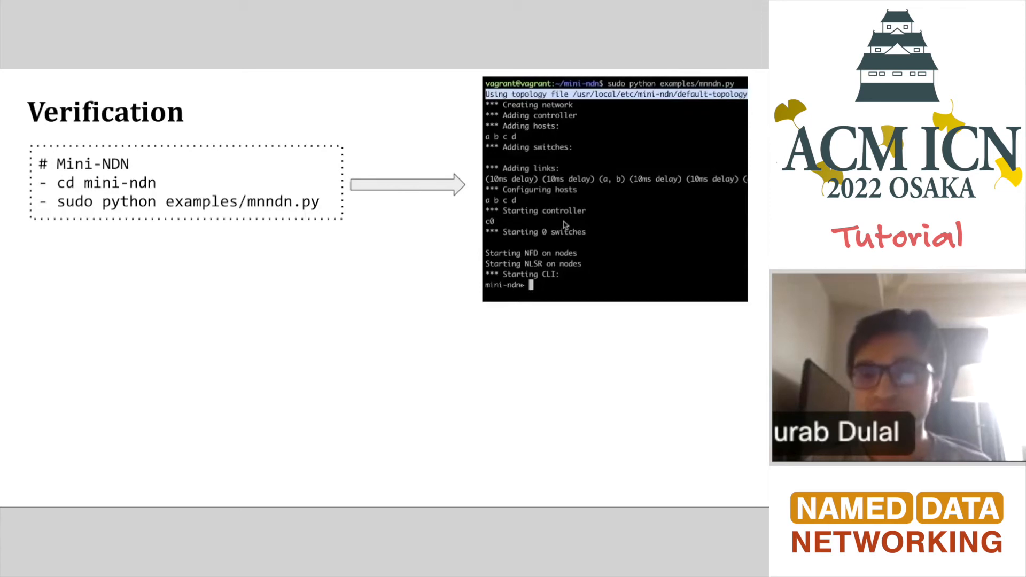
{"action": "mouse_move", "coordinate": [541, 262]}
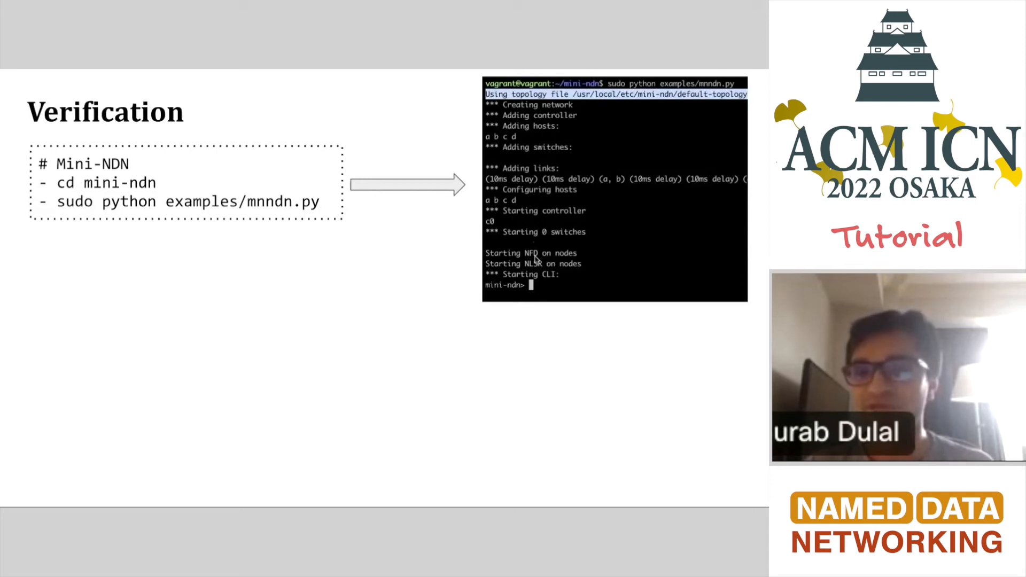
{"action": "mouse_move", "coordinate": [551, 281]}
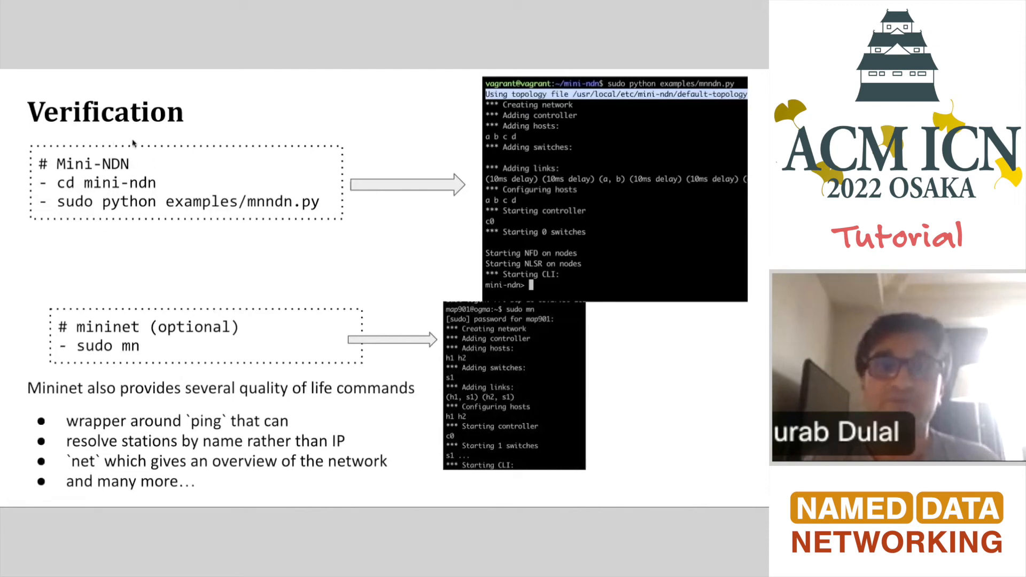
{"action": "mouse_move", "coordinate": [139, 243]}
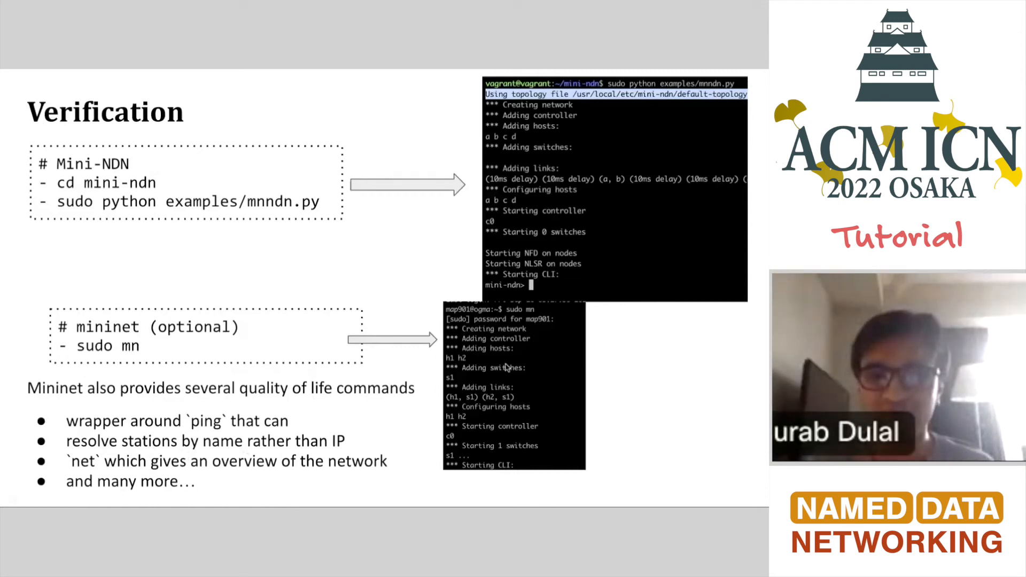
{"action": "mouse_move", "coordinate": [478, 409]}
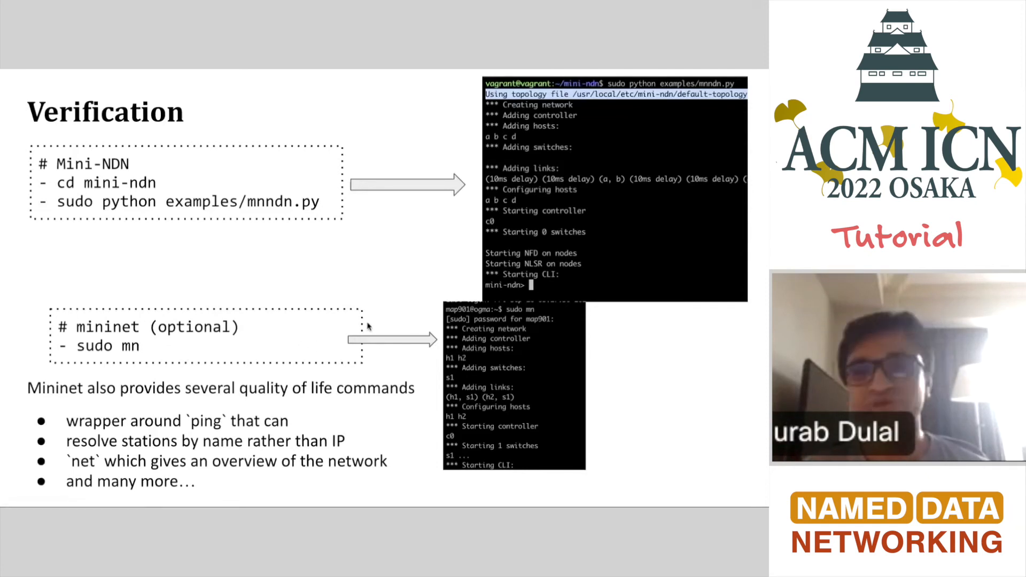
{"action": "mouse_move", "coordinate": [235, 352]}
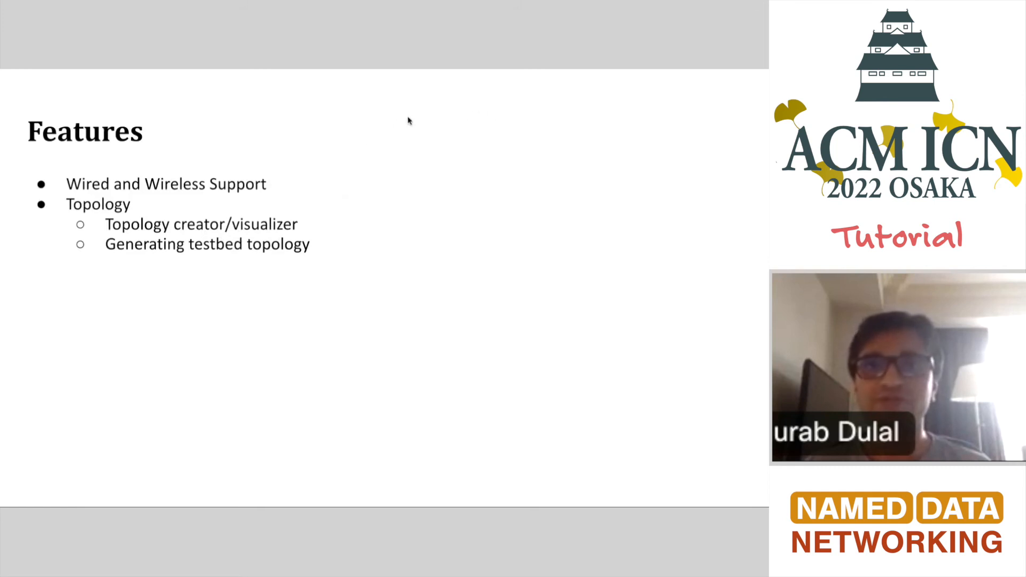
{"action": "mouse_move", "coordinate": [524, 167]}
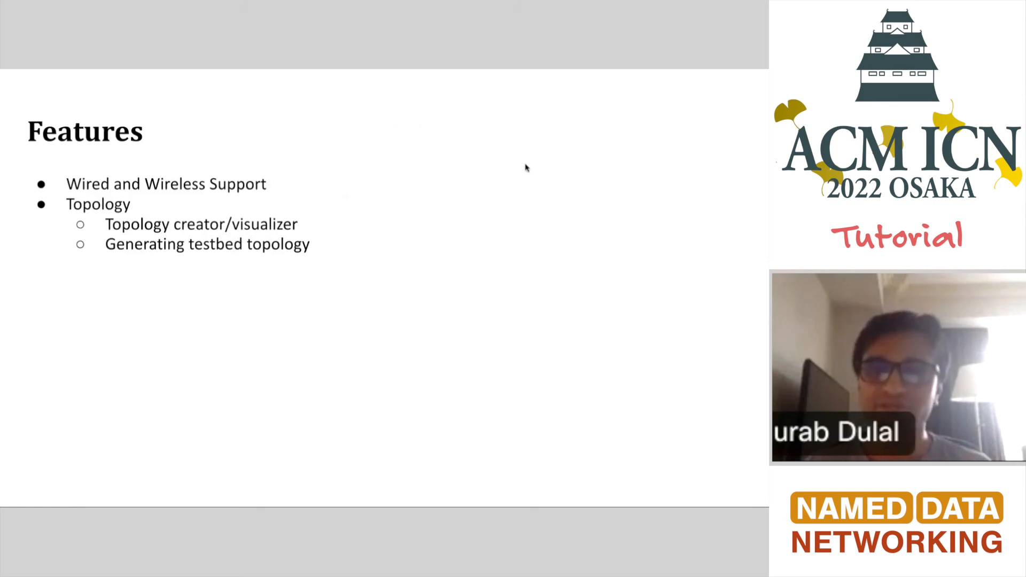
{"action": "mouse_move", "coordinate": [262, 262]}
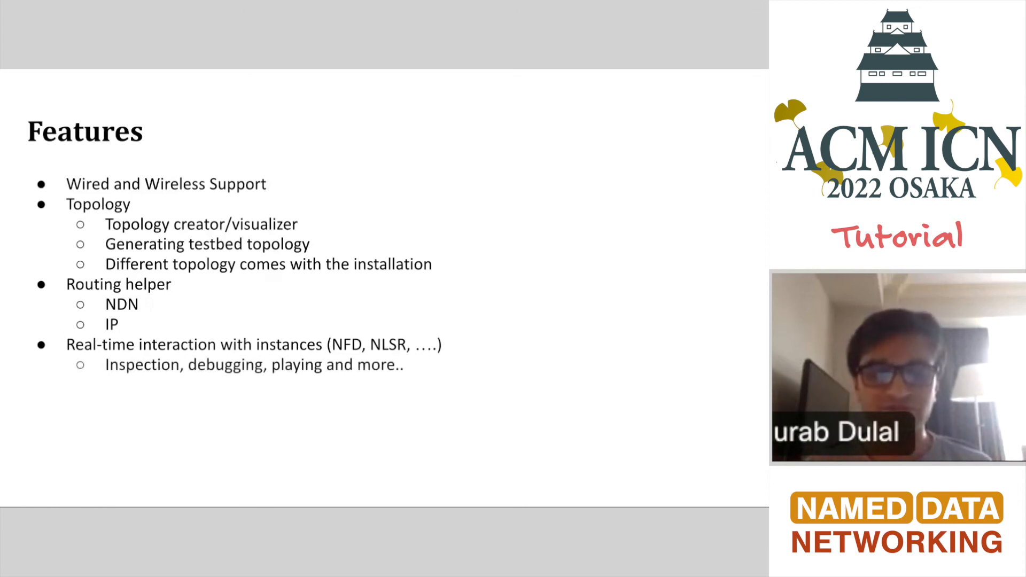
{"action": "key", "text": "Right"}
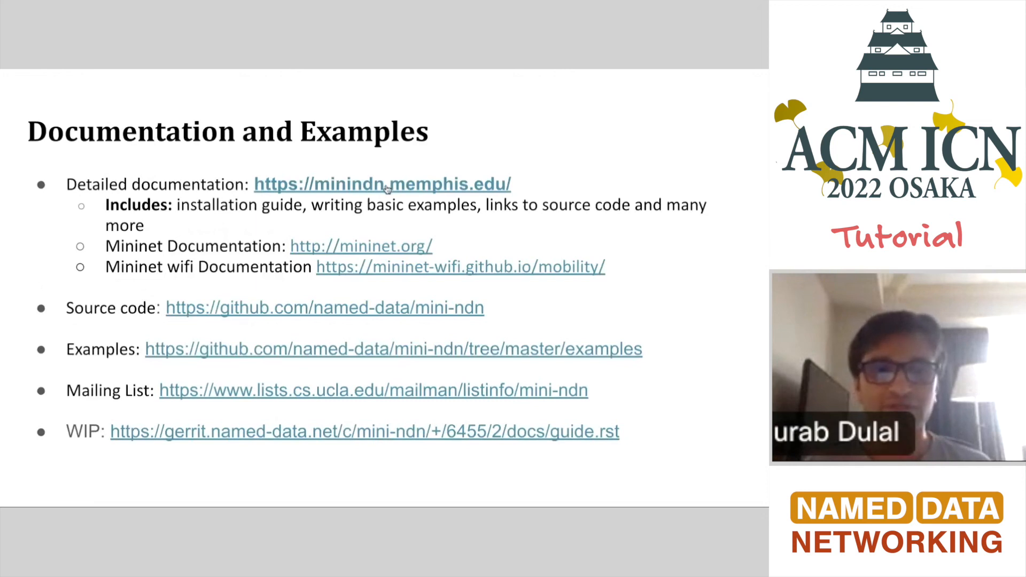
{"action": "left_click", "coordinate": [383, 184]}
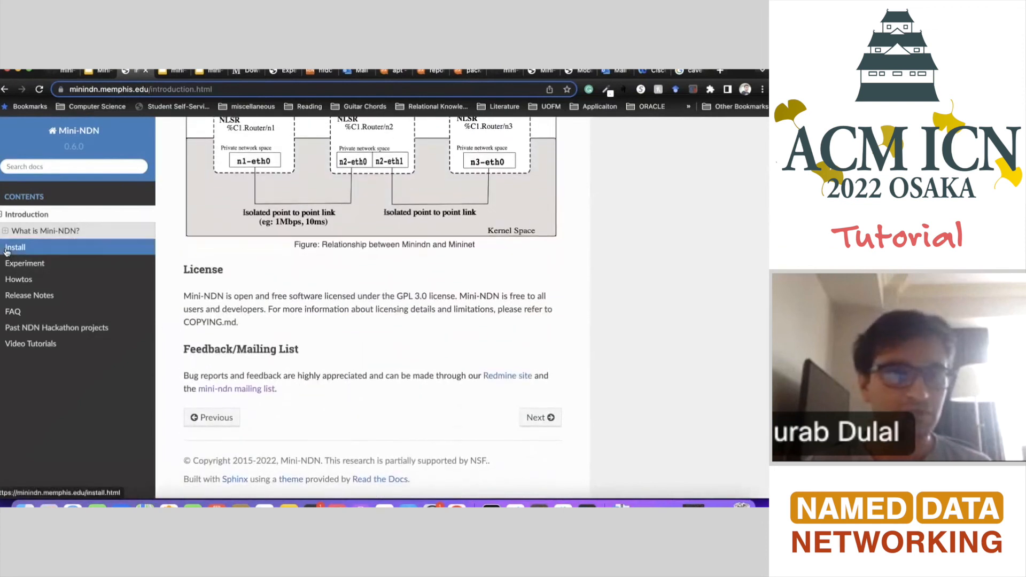
- Browse the docs Install page down to the Using Vagrantfile section
{"action": "left_click", "coordinate": [14, 247]}
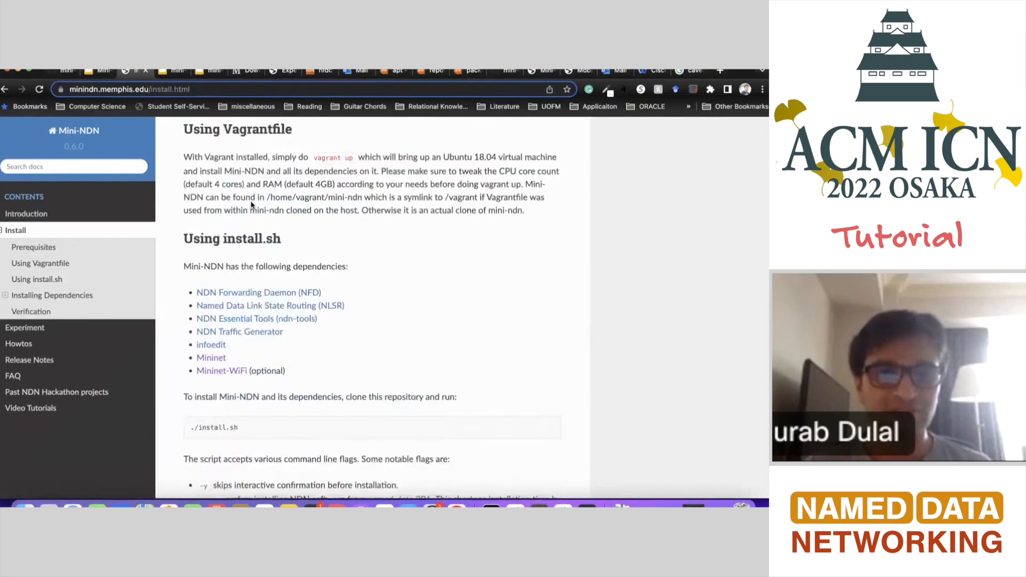
{"action": "scroll", "scroll_direction": "down", "scroll_amount": 3}
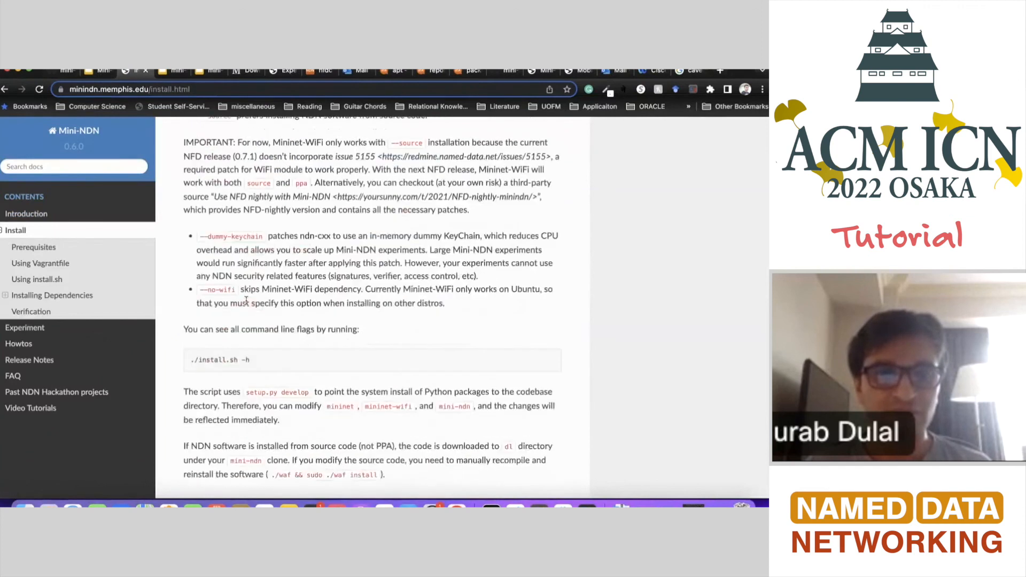
{"action": "scroll", "scroll_direction": "down", "scroll_amount": 3}
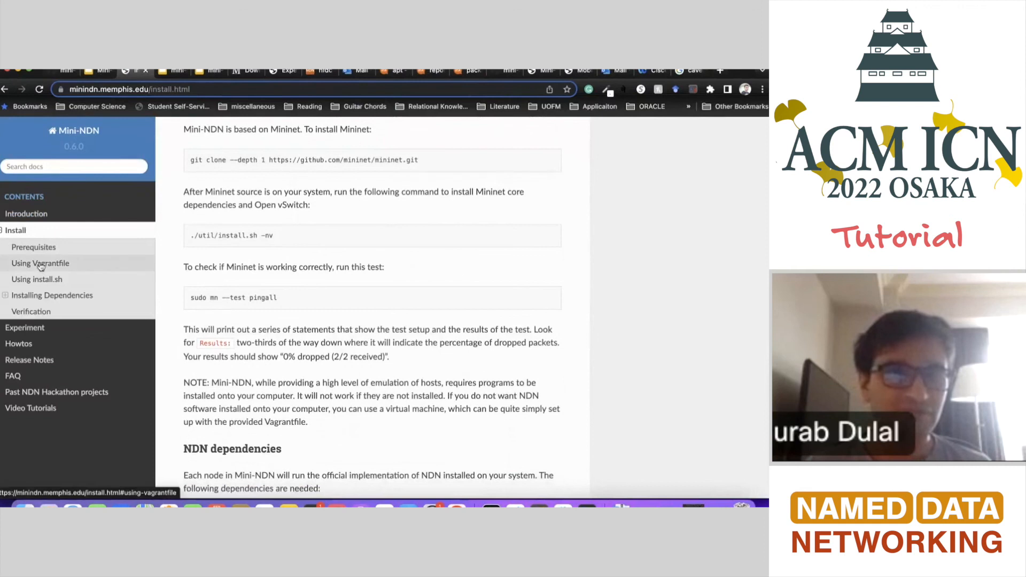
{"action": "left_click", "coordinate": [40, 263]}
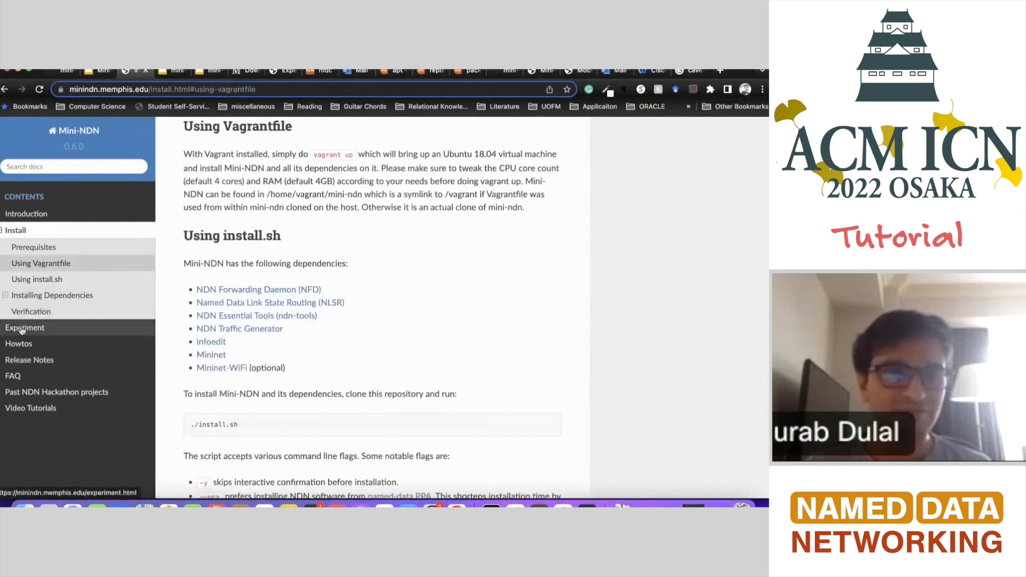
- Read through the Experiment page, its Sample experiment and Routing Options sections
{"action": "left_click", "coordinate": [25, 328]}
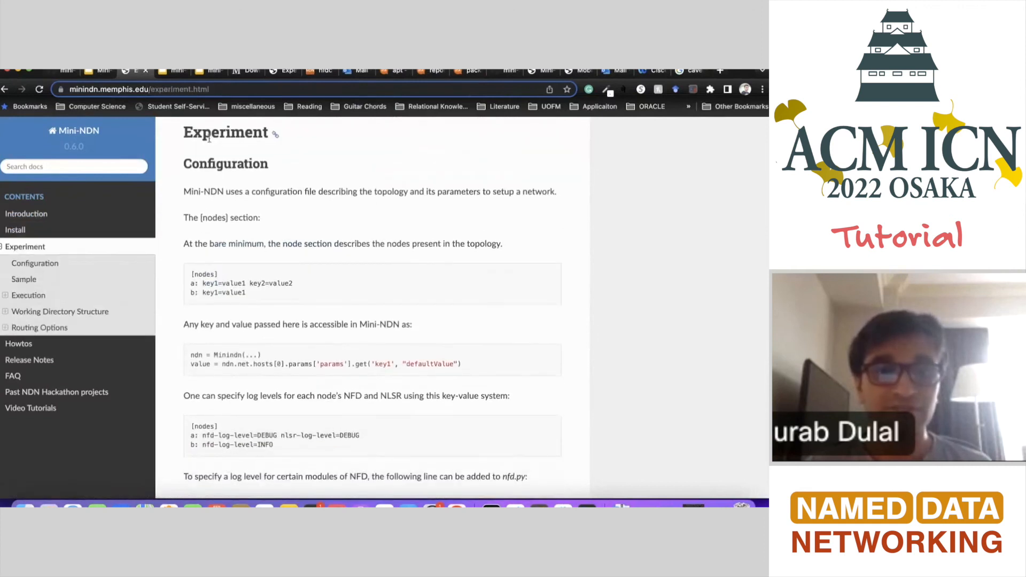
{"action": "scroll", "scroll_direction": "down", "scroll_amount": 3}
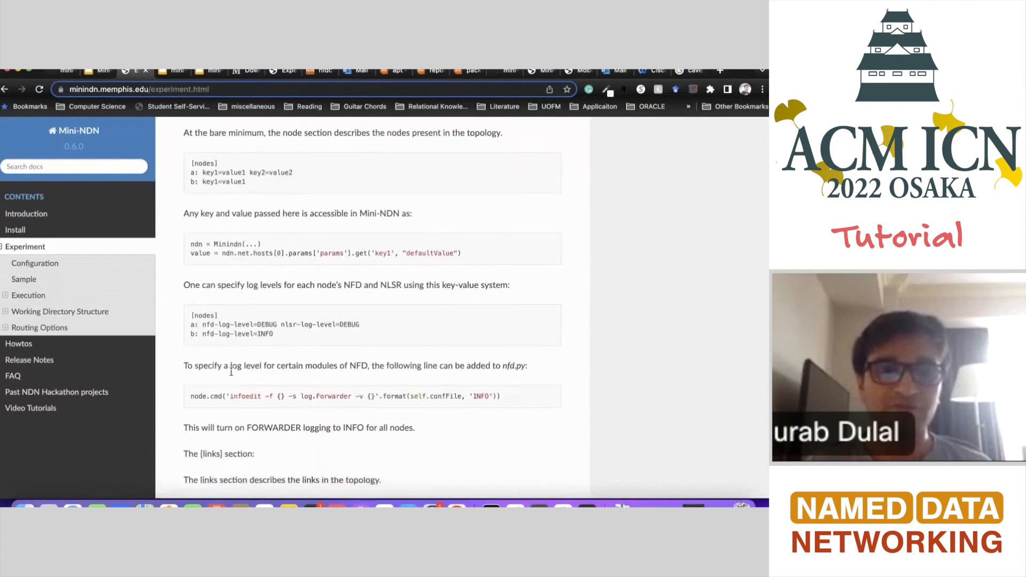
{"action": "scroll", "scroll_direction": "up", "scroll_amount": 3}
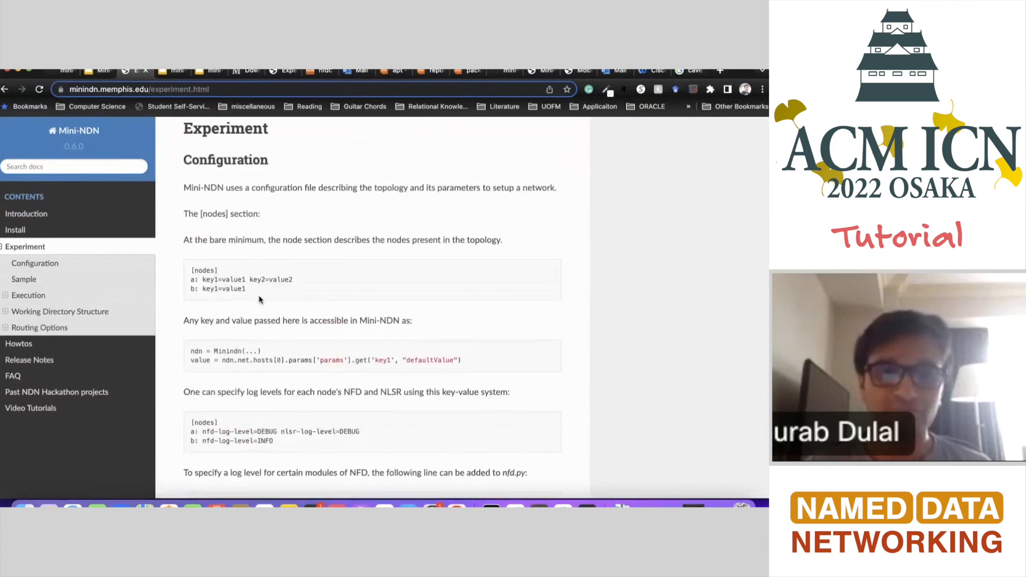
{"action": "scroll", "scroll_direction": "down", "scroll_amount": 3}
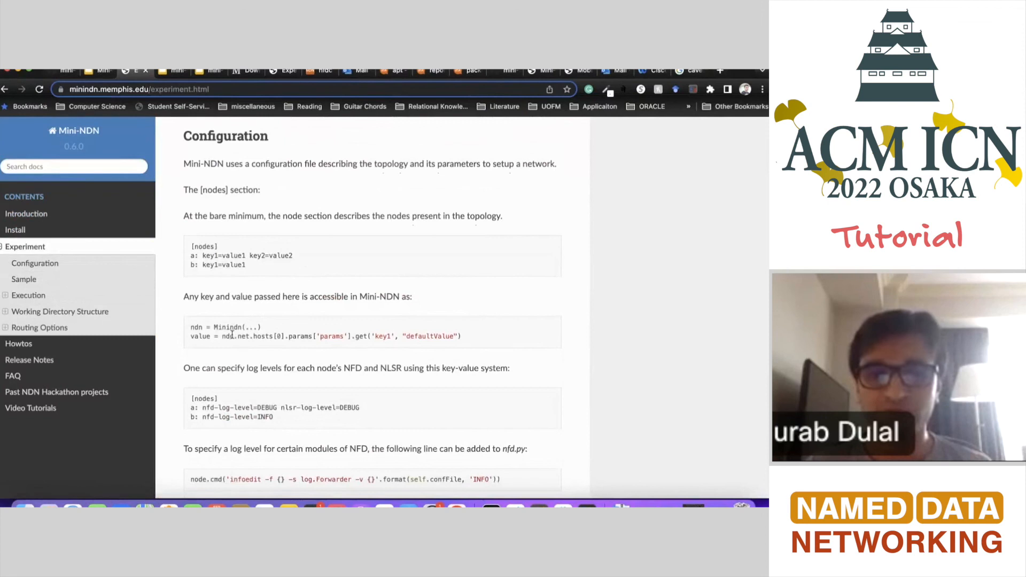
{"action": "scroll", "scroll_direction": "down", "scroll_amount": 3}
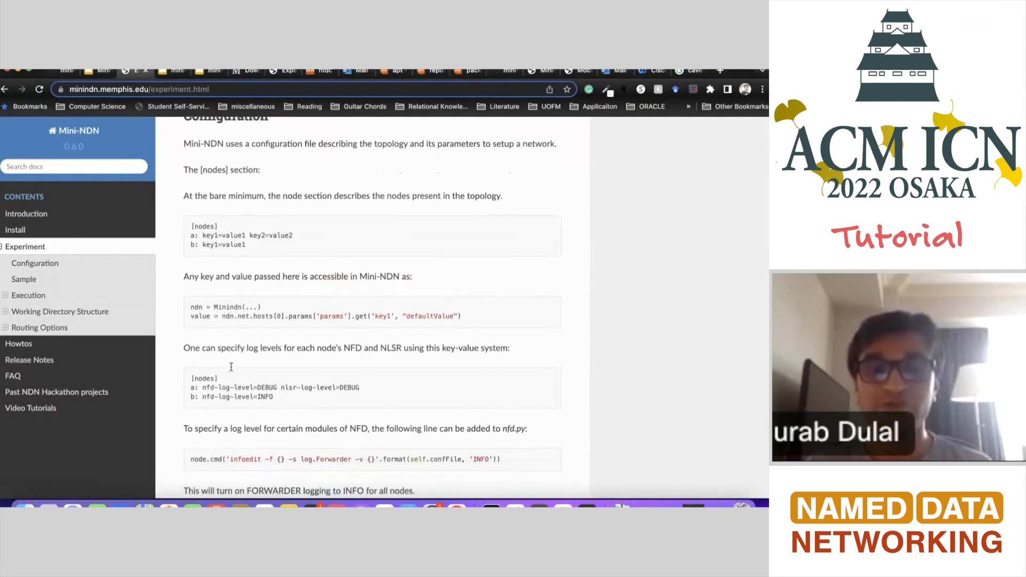
{"action": "scroll", "scroll_direction": "down", "scroll_amount": 3}
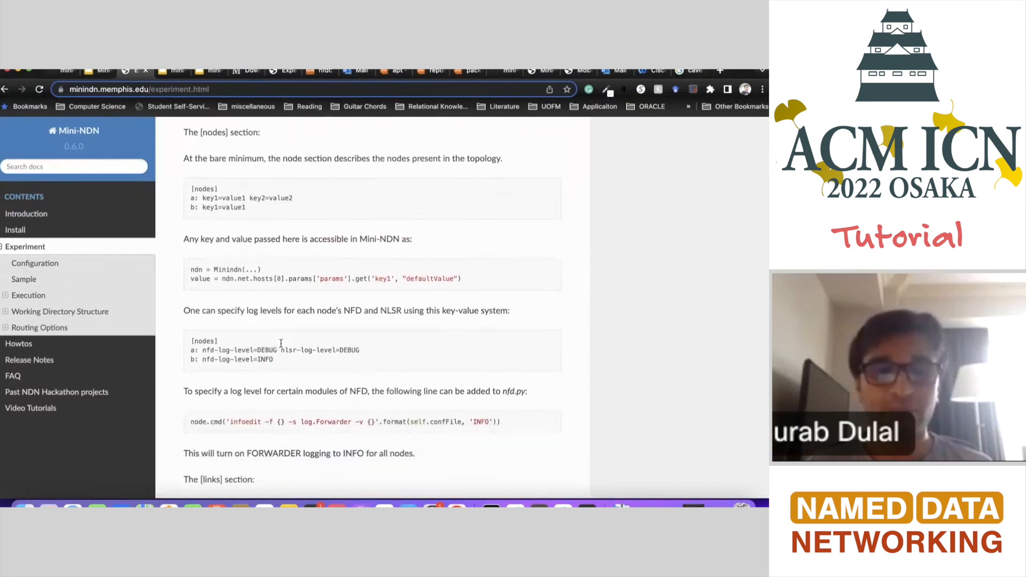
{"action": "scroll", "scroll_direction": "down", "scroll_amount": 3}
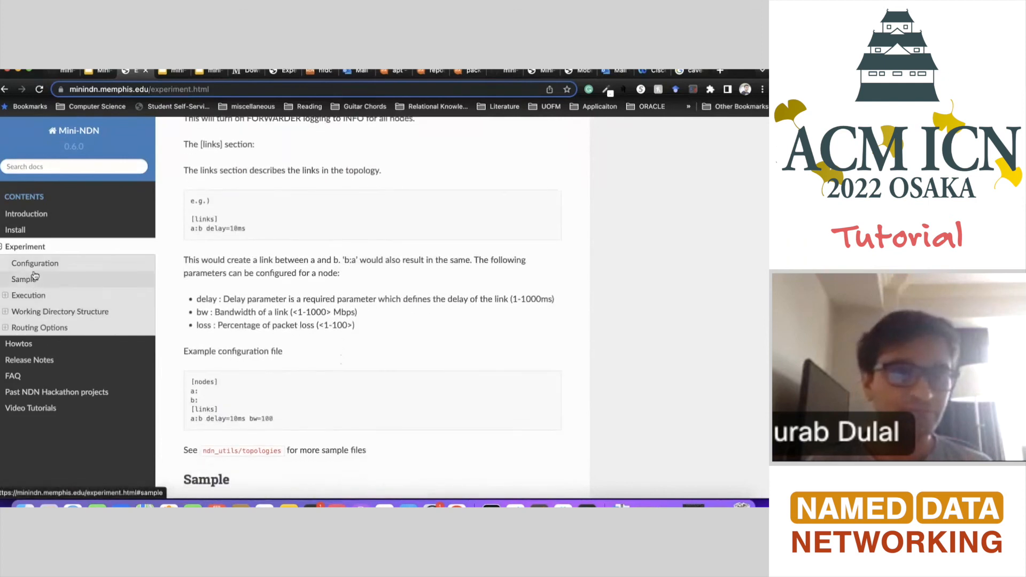
{"action": "left_click", "coordinate": [23, 279]}
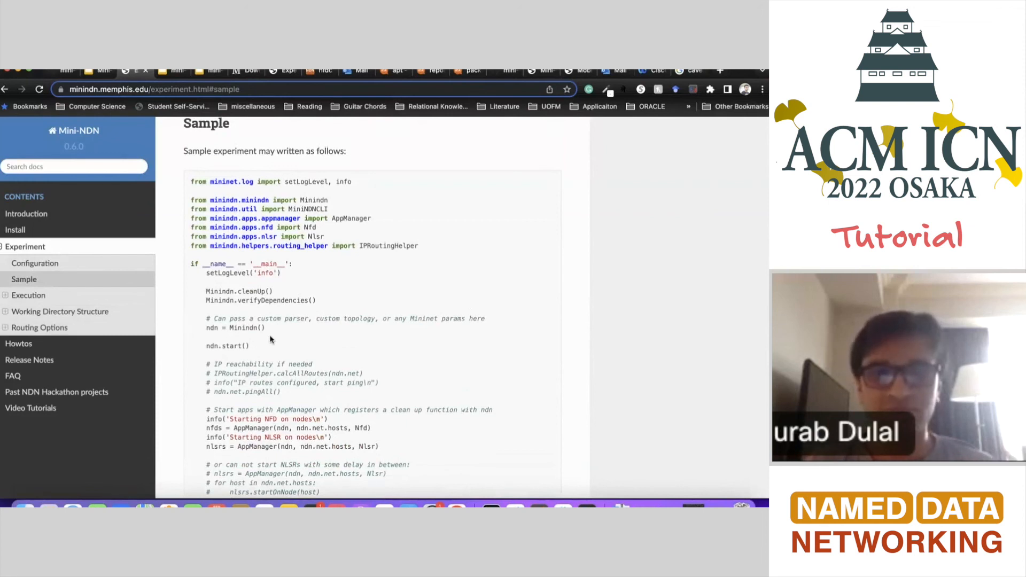
{"action": "scroll", "scroll_direction": "down", "scroll_amount": 3}
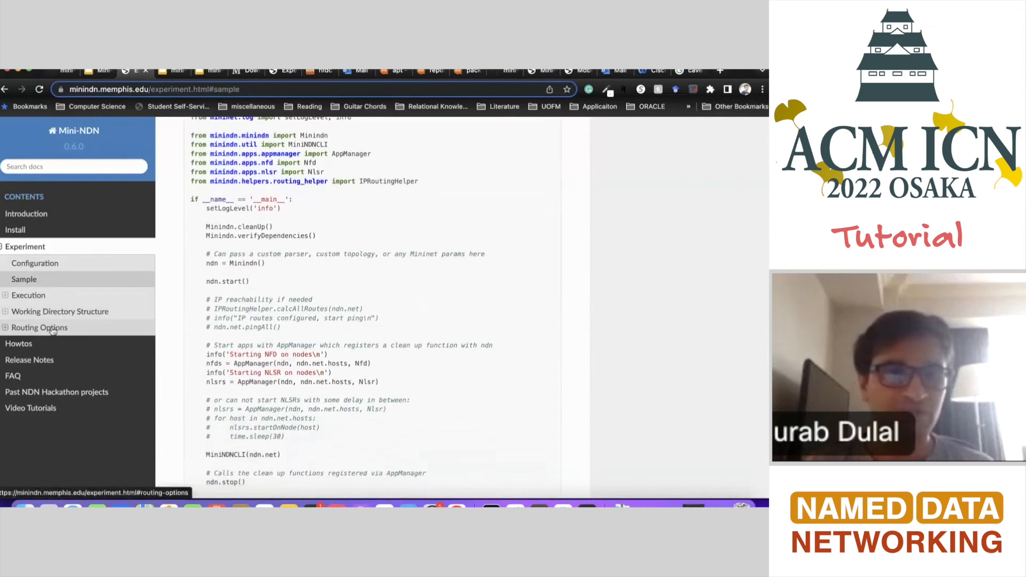
{"action": "left_click", "coordinate": [39, 327]}
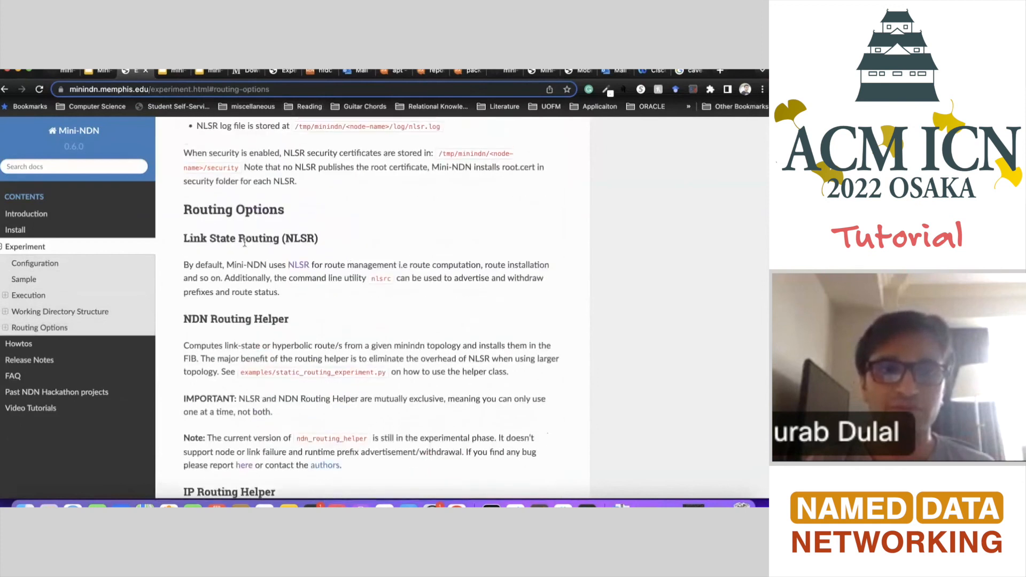
- Return to the slide and follow the link to the mini-ndn examples folder on GitHub
{"action": "left_click", "coordinate": [96, 71]}
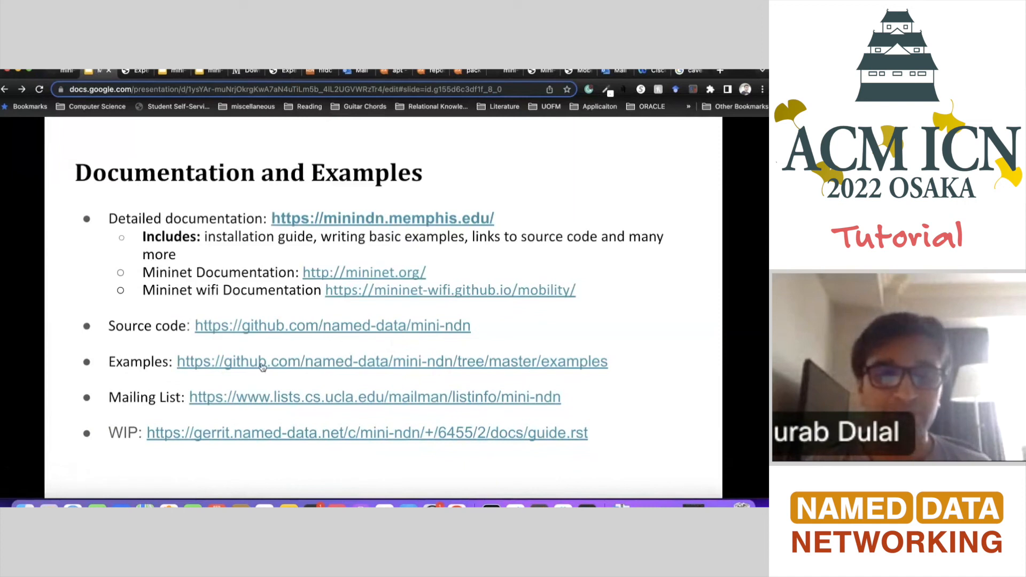
{"action": "mouse_move", "coordinate": [456, 367]}
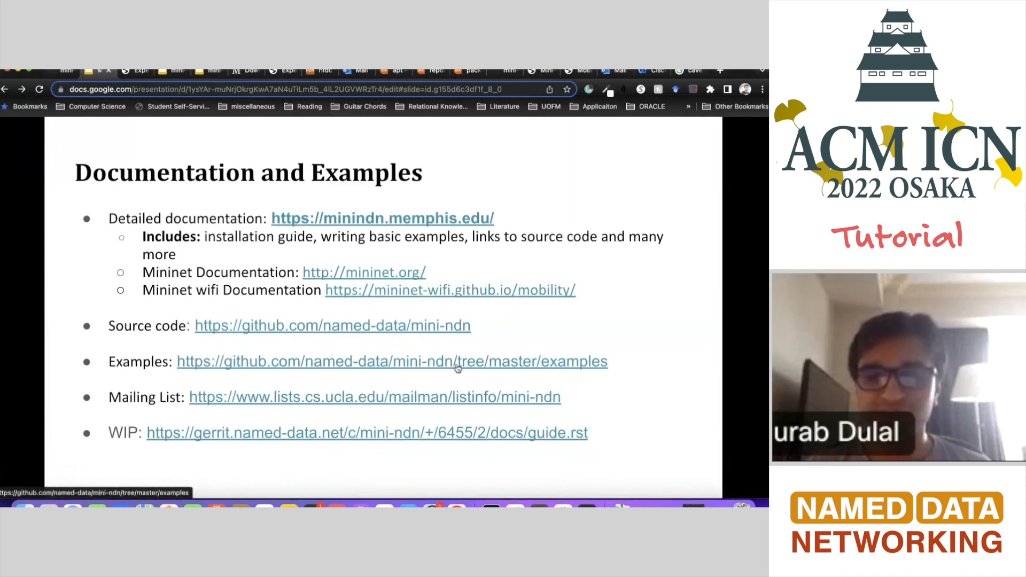
{"action": "left_click", "coordinate": [391, 361]}
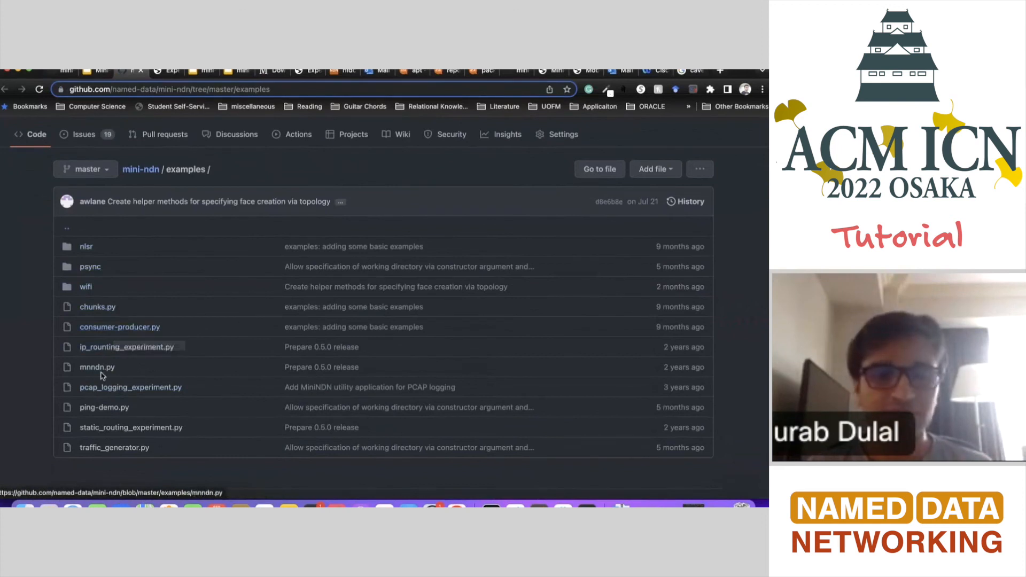
{"action": "mouse_move", "coordinate": [119, 327]}
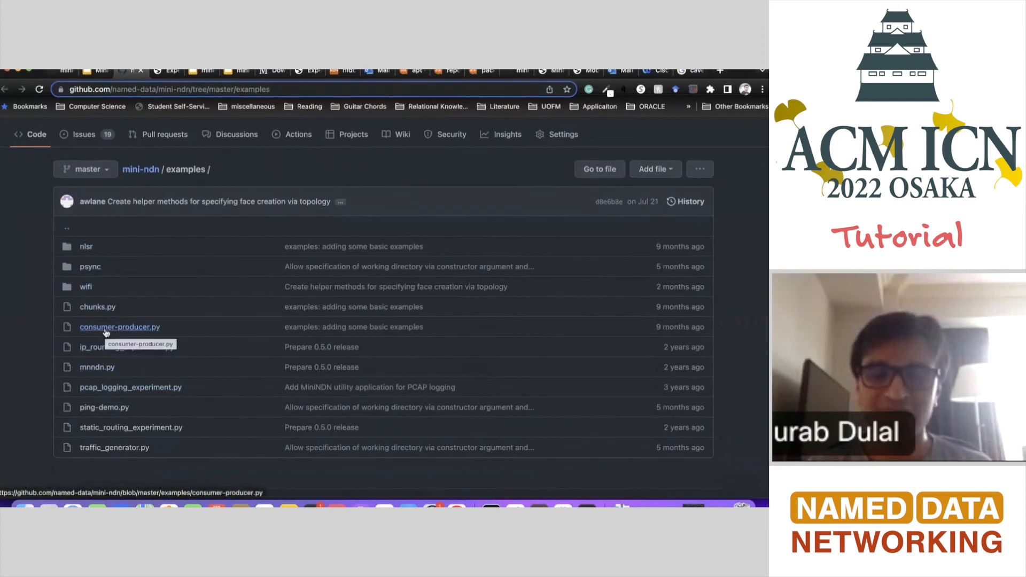
{"action": "mouse_move", "coordinate": [126, 346]}
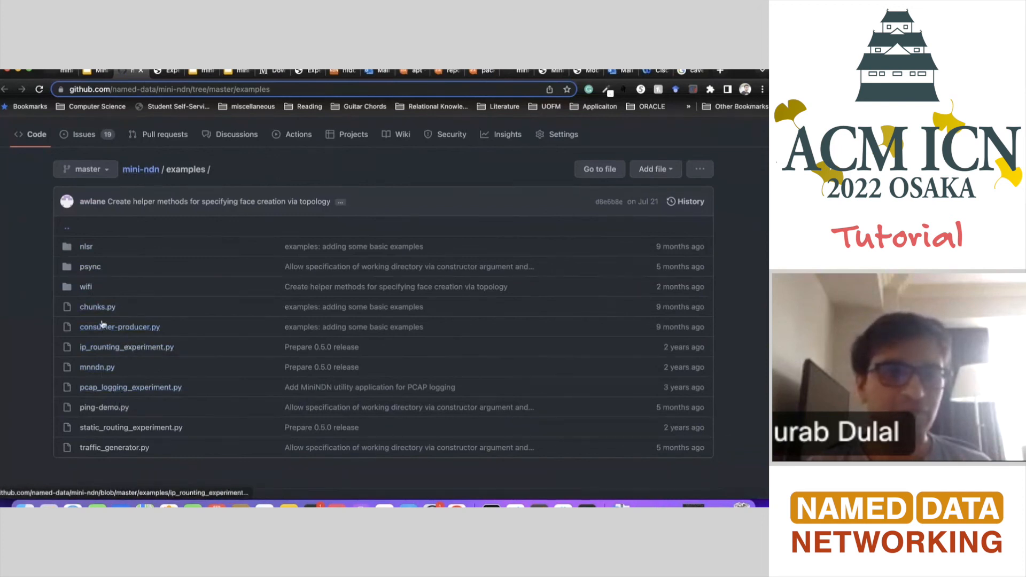
{"action": "mouse_move", "coordinate": [119, 327]}
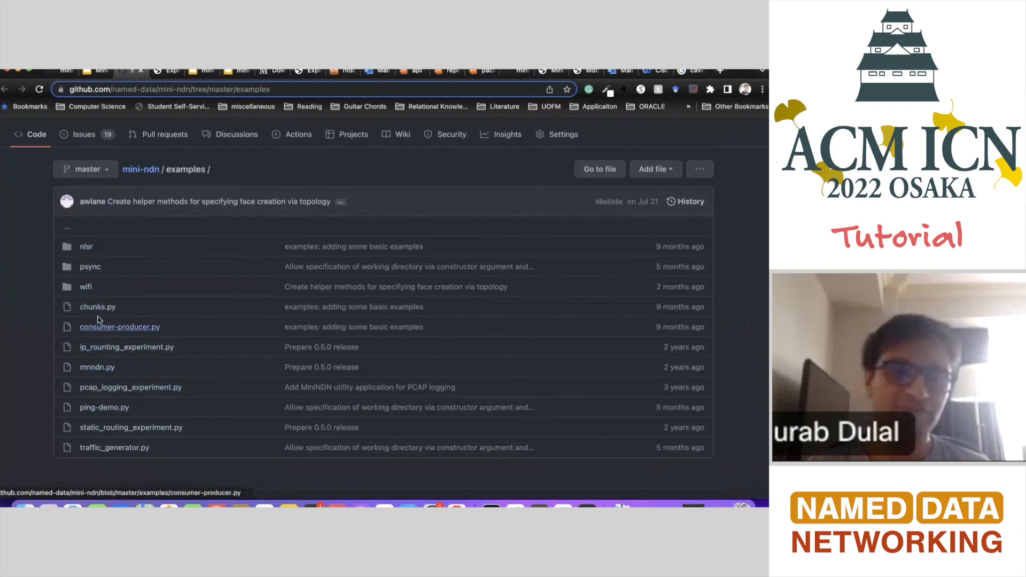
{"action": "mouse_move", "coordinate": [129, 259]}
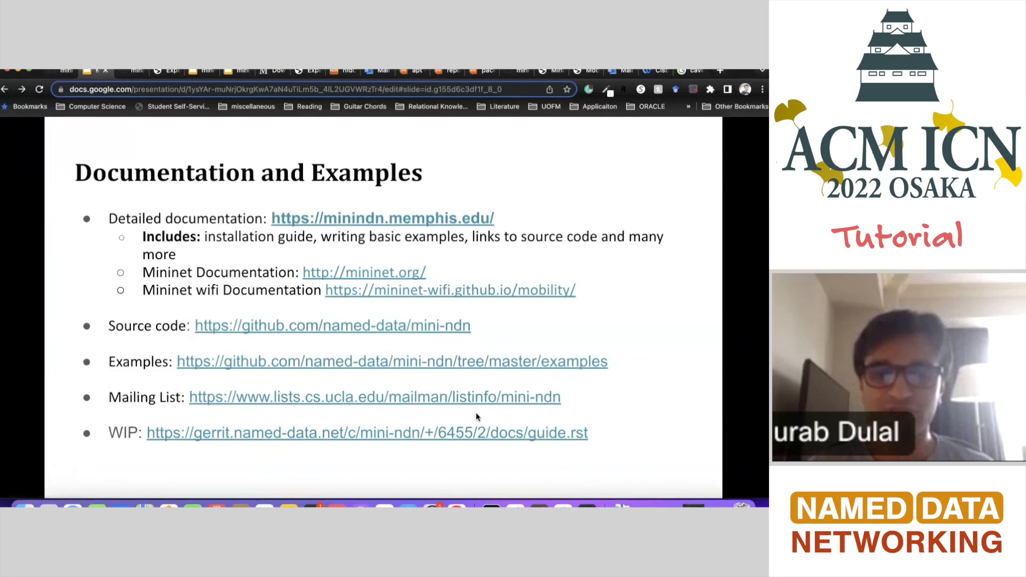
{"action": "mouse_move", "coordinate": [358, 399]}
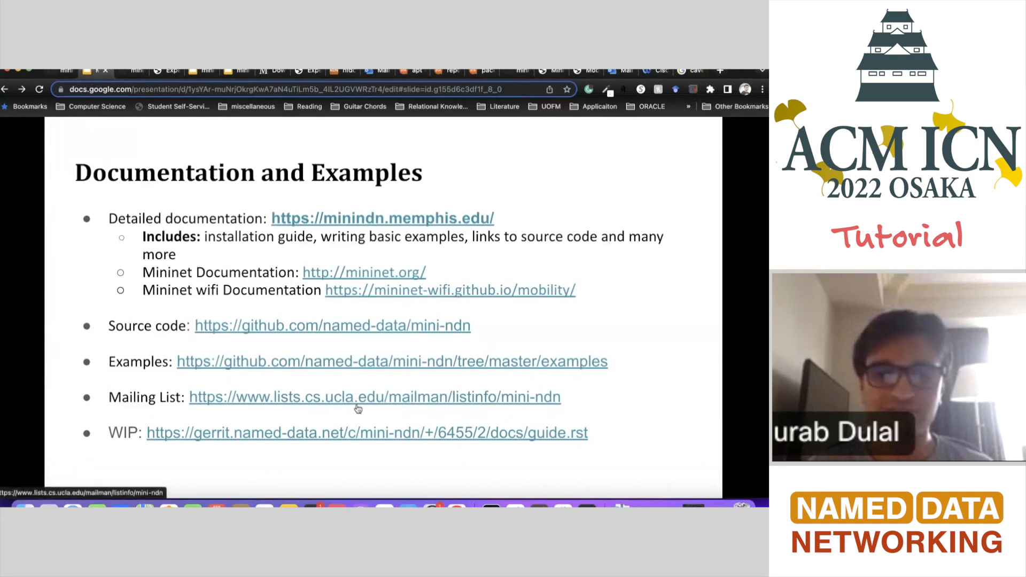
{"action": "mouse_move", "coordinate": [267, 425]}
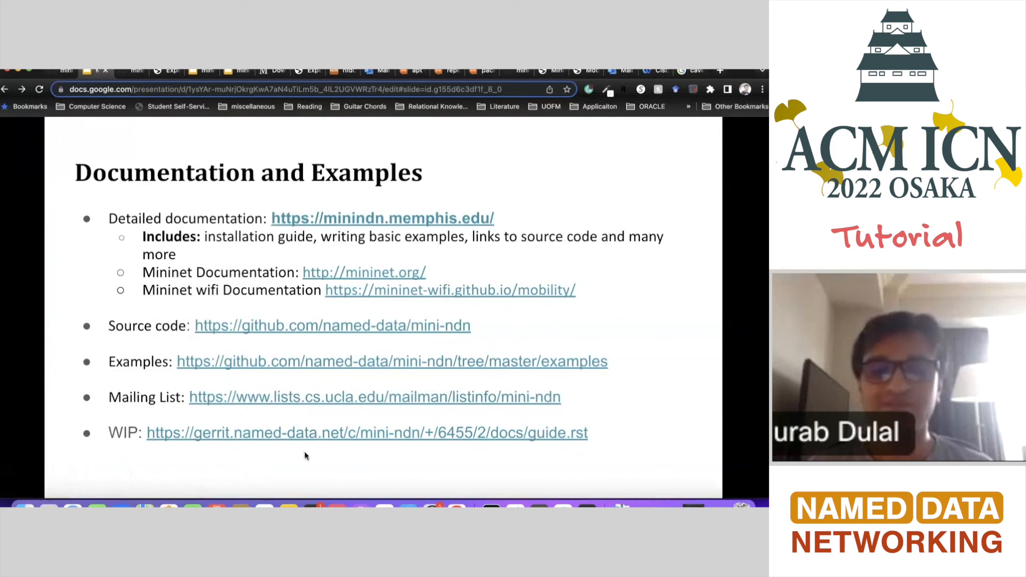
{"action": "mouse_move", "coordinate": [318, 423]}
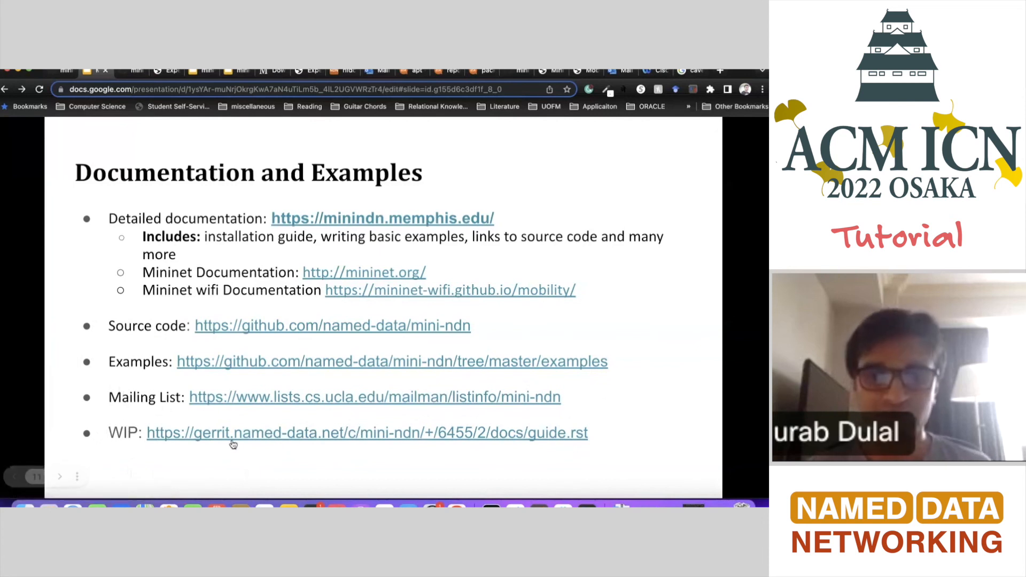
- Follow the WIP gerrit.named-data.net link to the guide.rst review page
{"action": "left_click", "coordinate": [367, 433]}
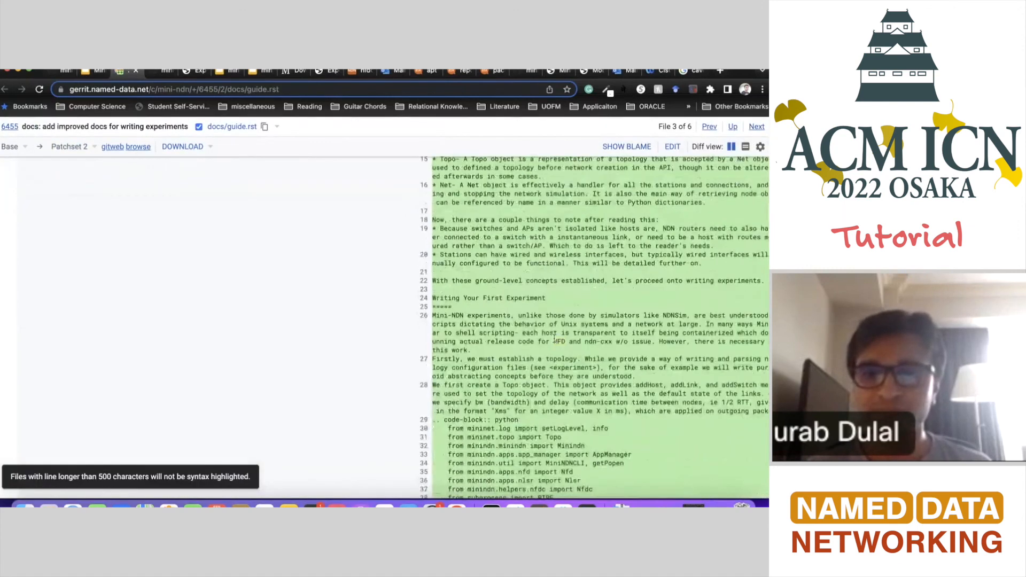
- Scroll the guide.rst diff down to the routing setup code and Ndnping section
{"action": "scroll", "scroll_direction": "down", "scroll_amount": 3}
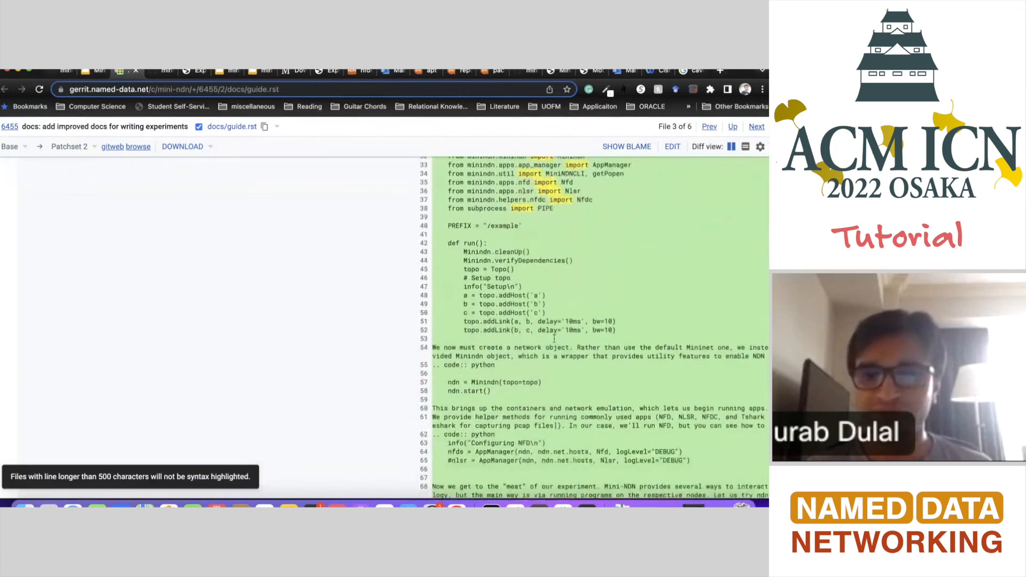
{"action": "scroll", "scroll_direction": "down", "scroll_amount": 3}
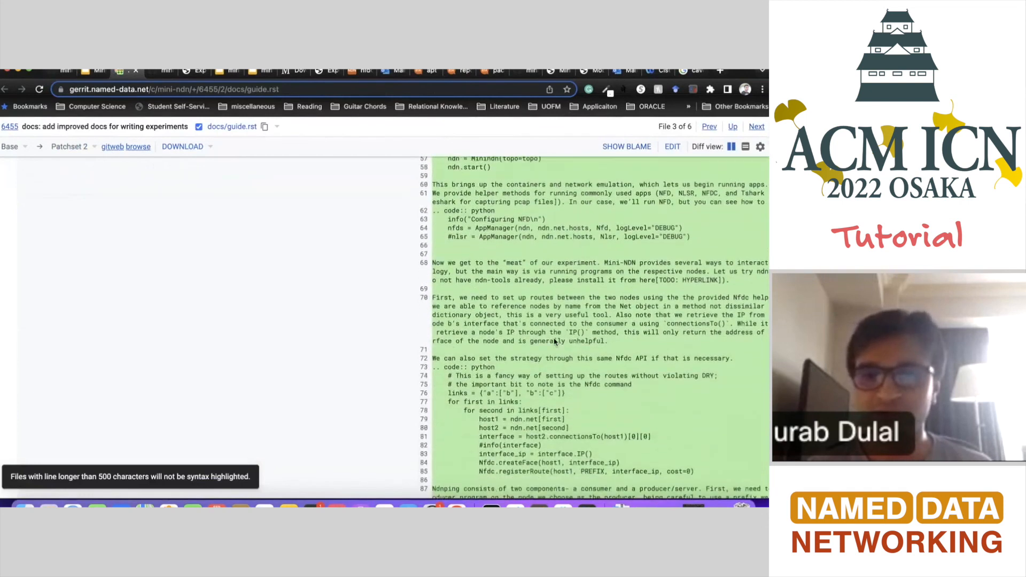
{"action": "scroll", "scroll_direction": "down", "scroll_amount": 3}
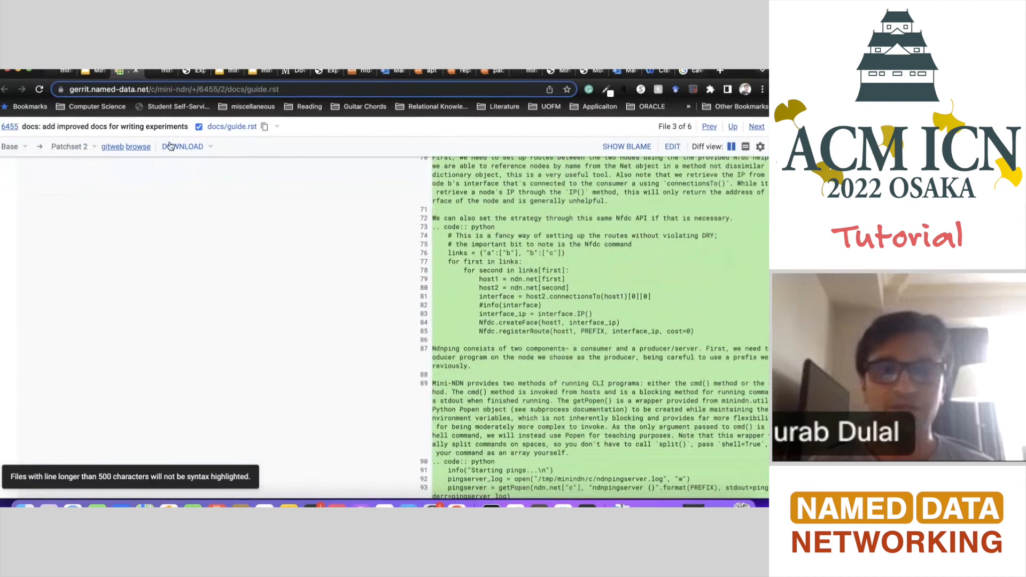
{"action": "mouse_move", "coordinate": [325, 215]}
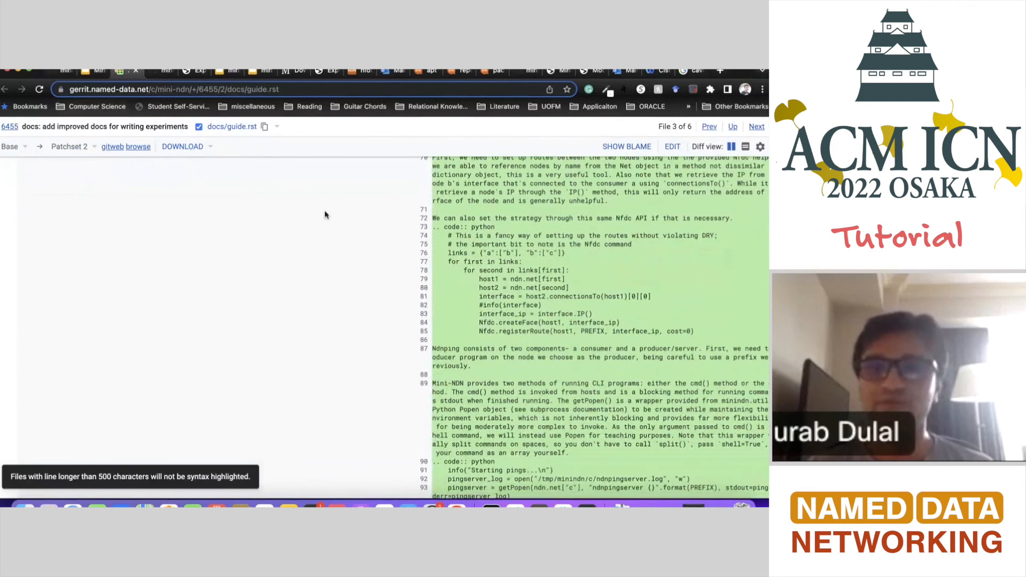